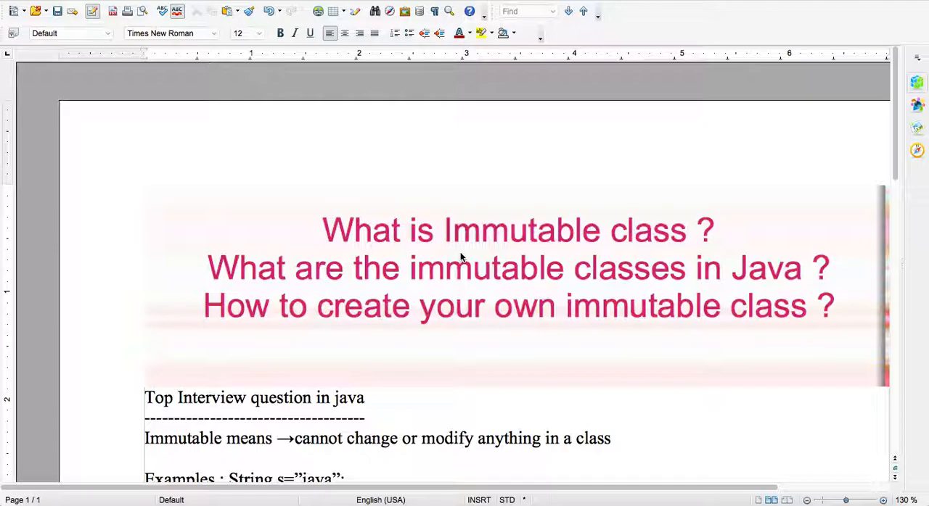
- Scroll the notes and select the word 'means'
{"action": "scroll", "scroll_direction": "up", "scroll_amount": 3}
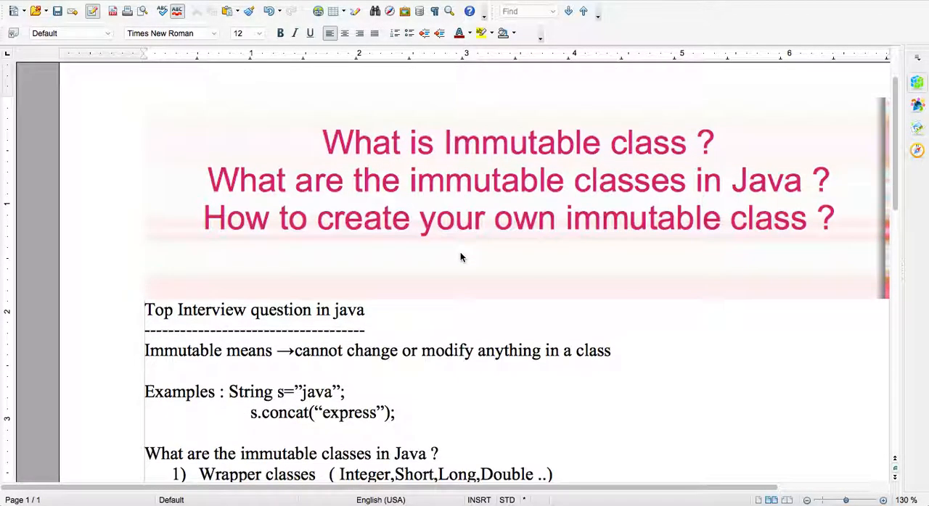
{"action": "double_click", "coordinate": [249, 350]}
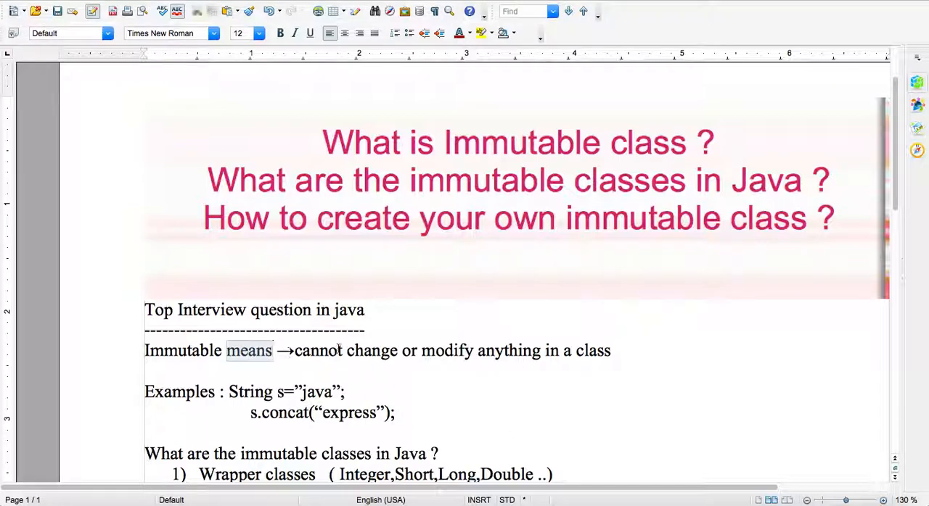
{"action": "double_click", "coordinate": [318, 350]}
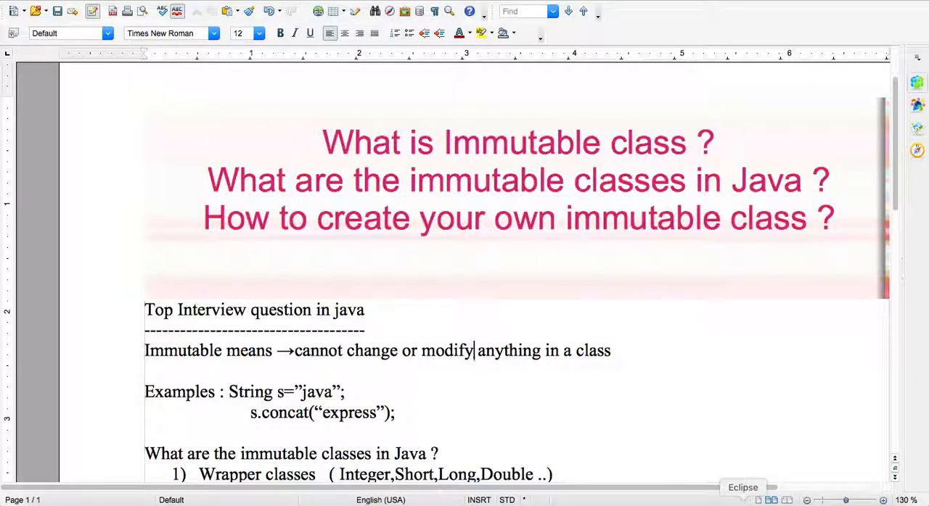
- Create an empty public class StringDemo in the com.javaexpress package
{"action": "left_click", "coordinate": [742, 487]}
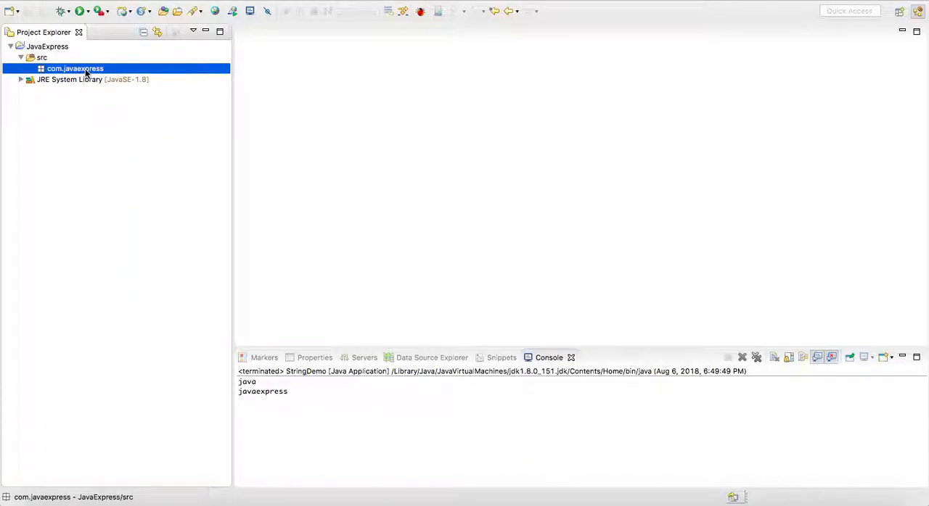
{"action": "right_click", "coordinate": [74, 68]}
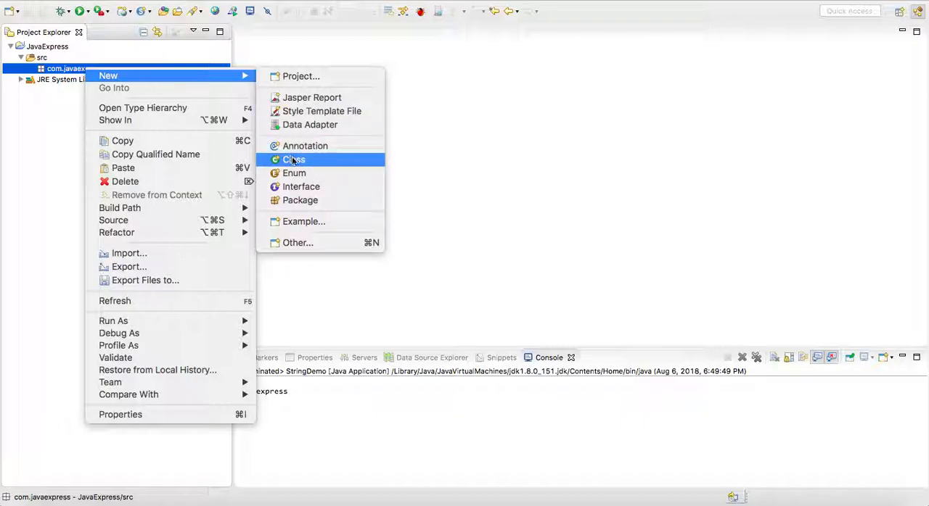
{"action": "left_click", "coordinate": [293, 160]}
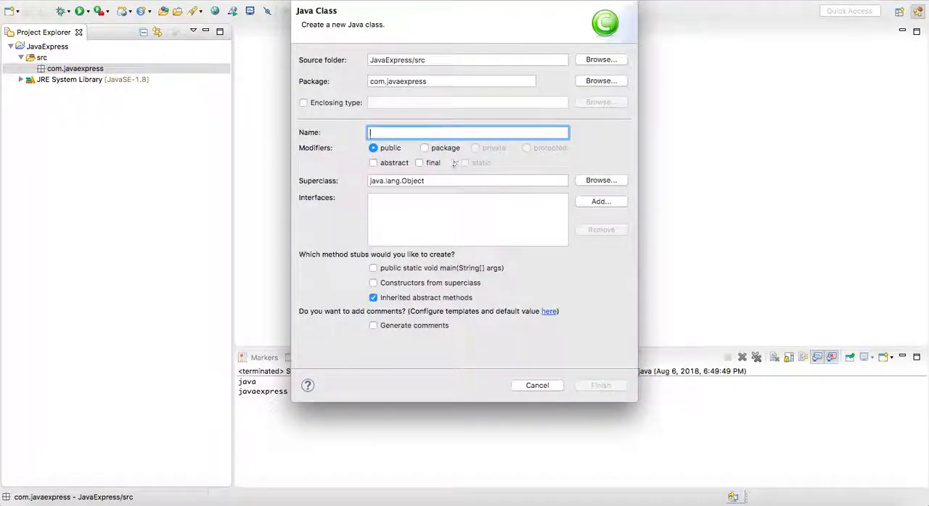
{"action": "type", "text": "StringDe"}
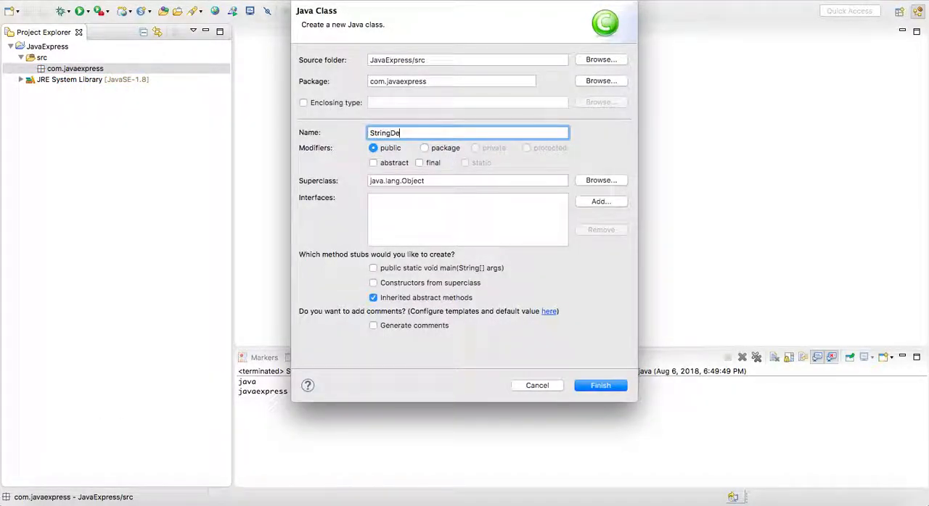
{"action": "left_click", "coordinate": [600, 385]}
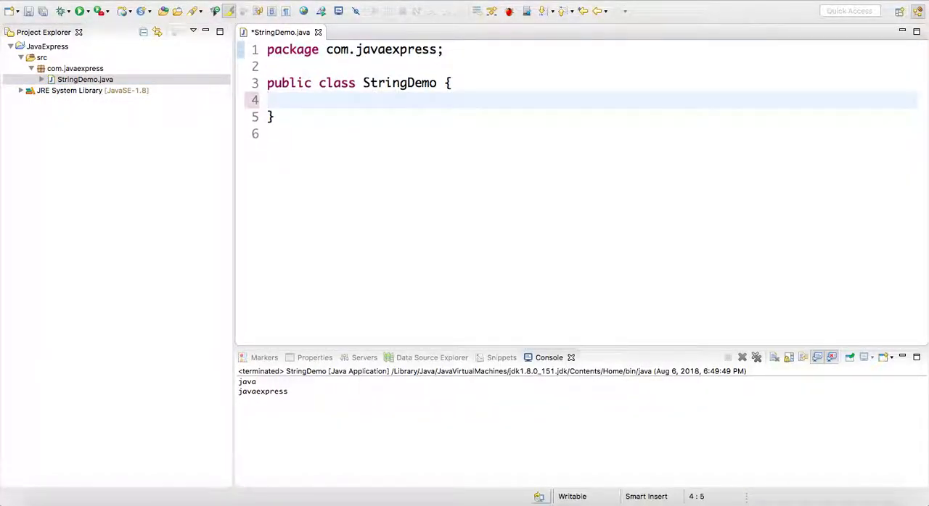
- Write main with String s="java" and a print of s, then run StringDemo
{"action": "type", "text": "main(String[] args) {"}
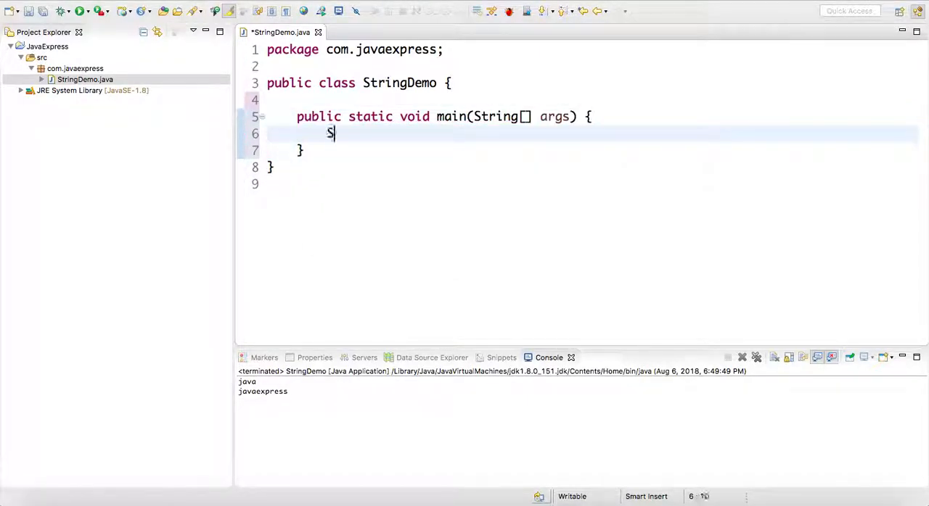
{"action": "type", "text": "tring s"}
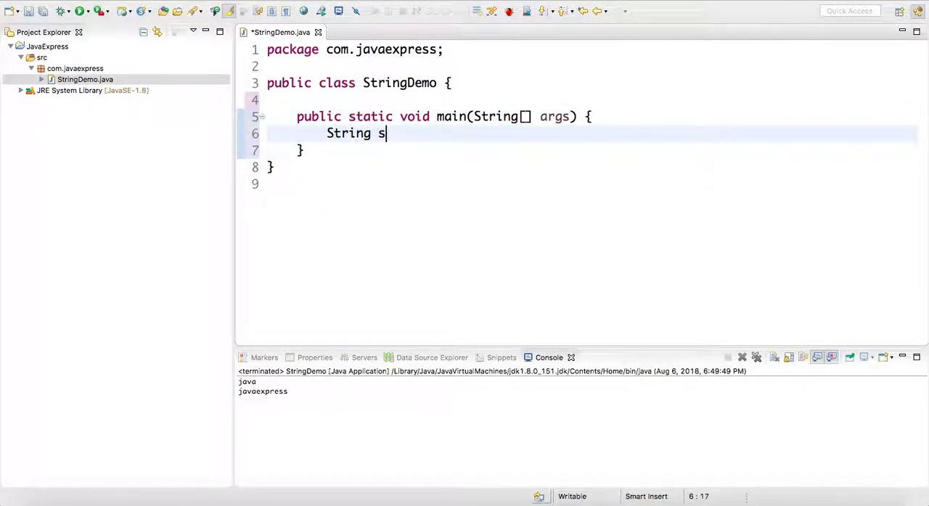
{"action": "type", "text": "=\"java\""}
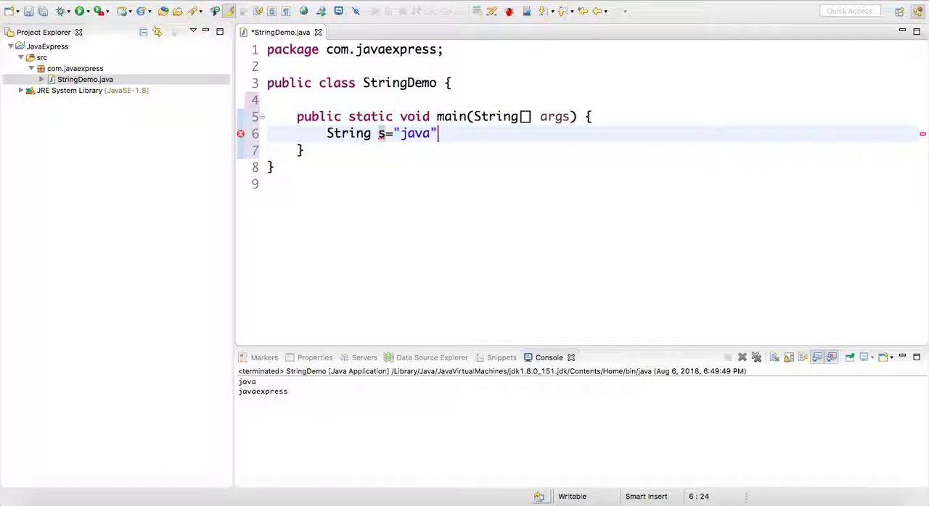
{"action": "type", "text": ";"}
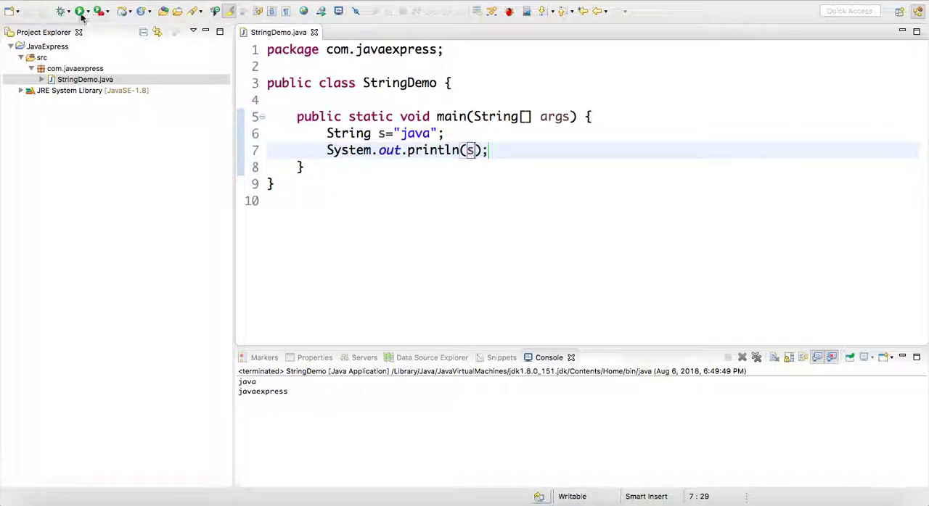
{"action": "left_click", "coordinate": [79, 11]}
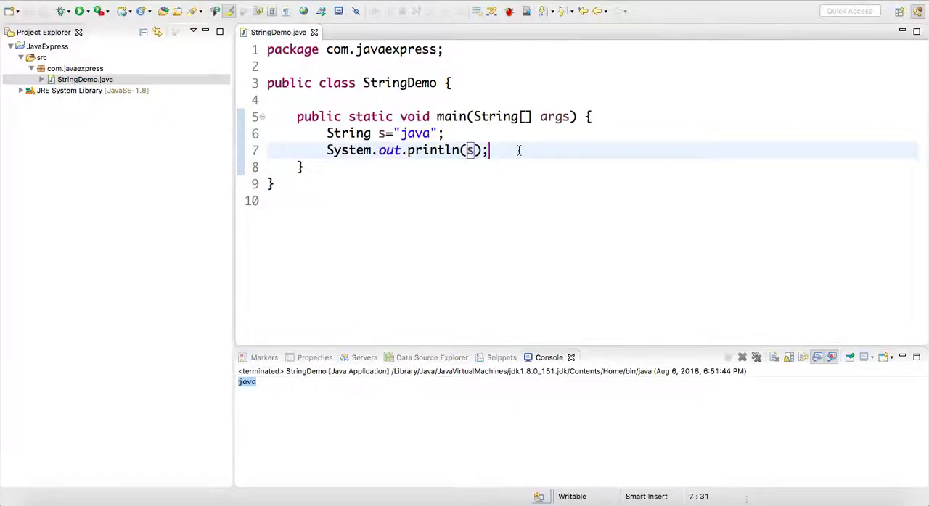
- Add s.concat("express") and a second println(s), save, and rerun to see java twice
{"action": "key", "text": "Return"}
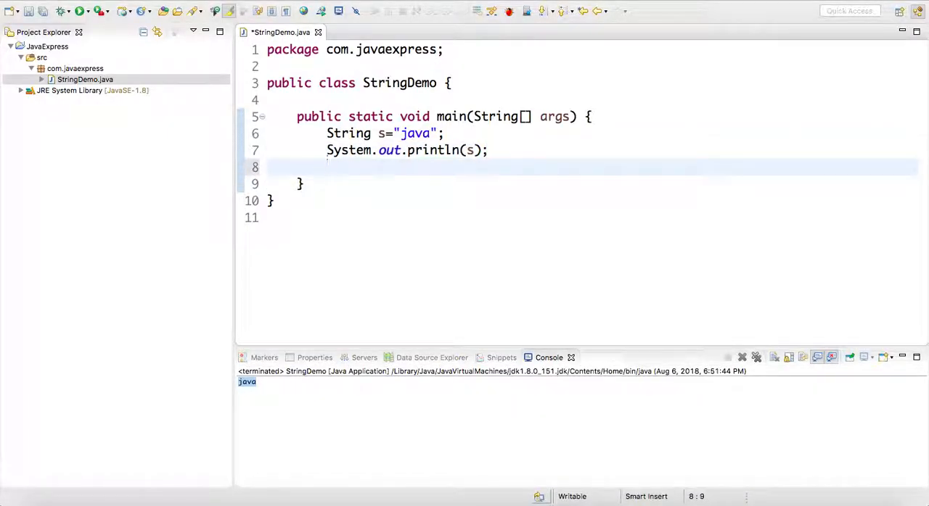
{"action": "left_click", "coordinate": [326, 168]}
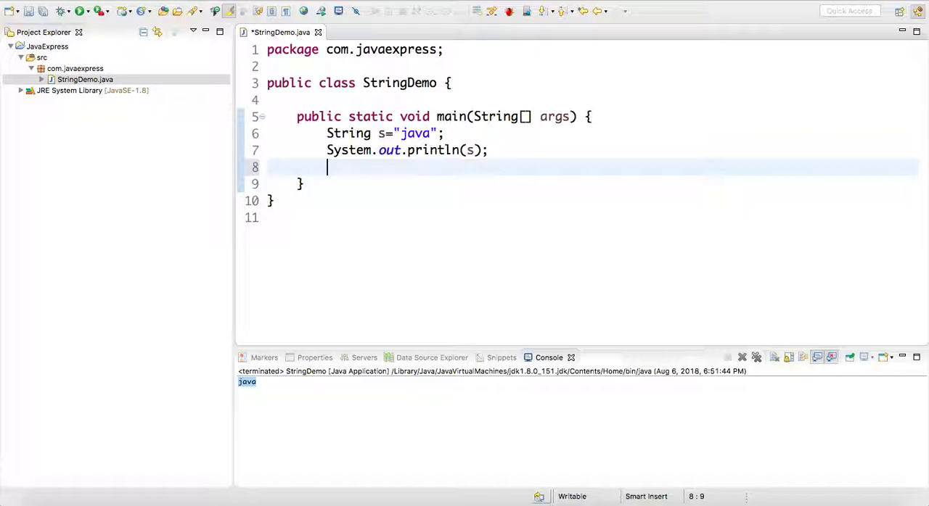
{"action": "type", "text": "s."}
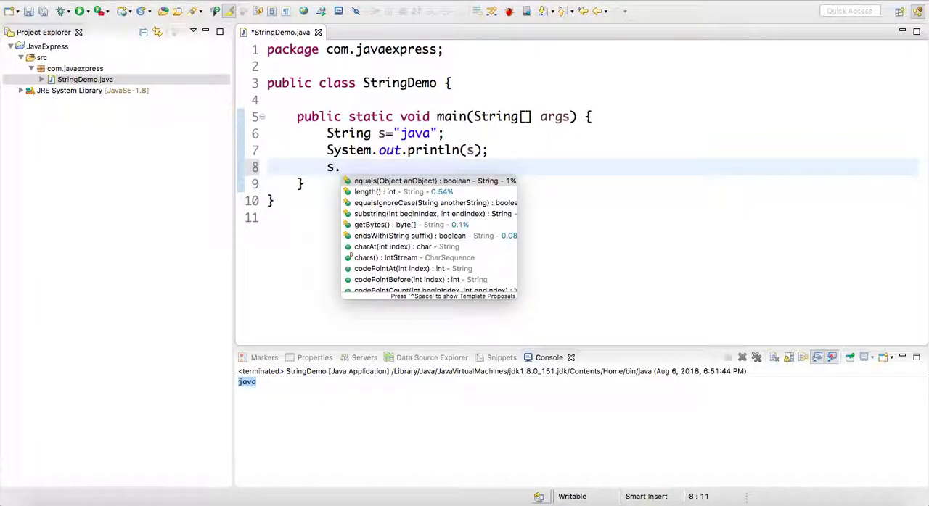
{"action": "type", "text": "concat(\""}
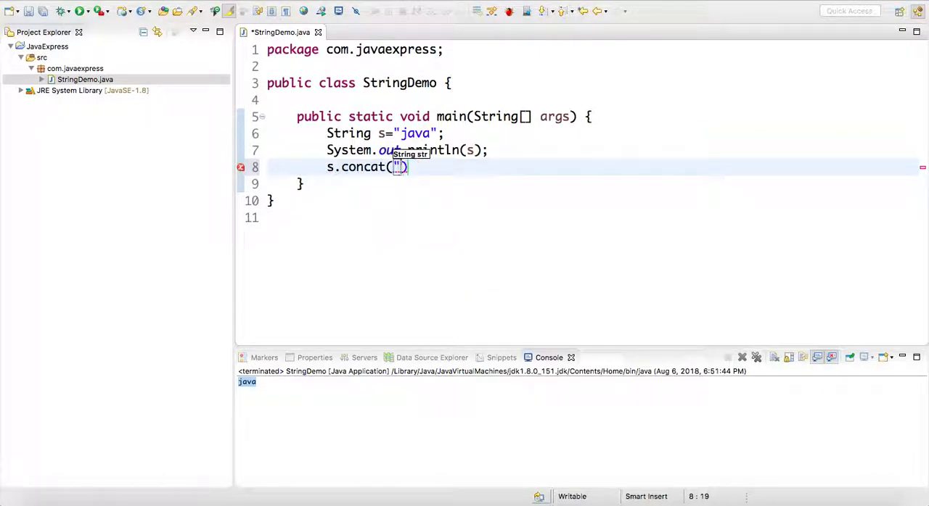
{"action": "type", "text": "express"}
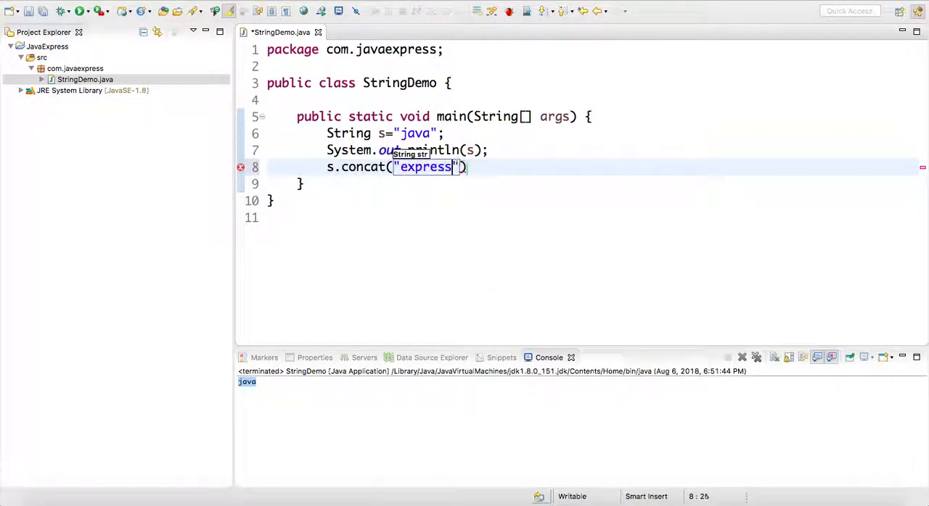
{"action": "key", "text": "Return"}
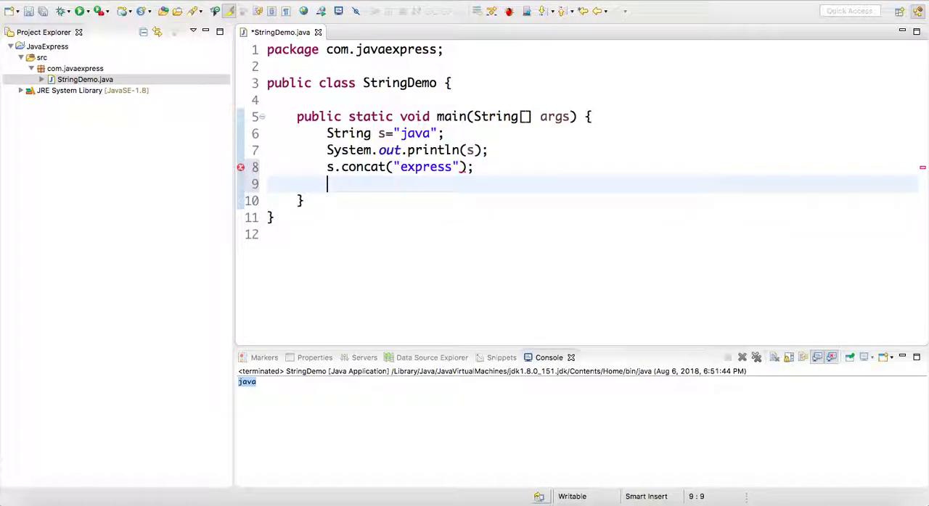
{"action": "type", "text": "System.out.println(s);"}
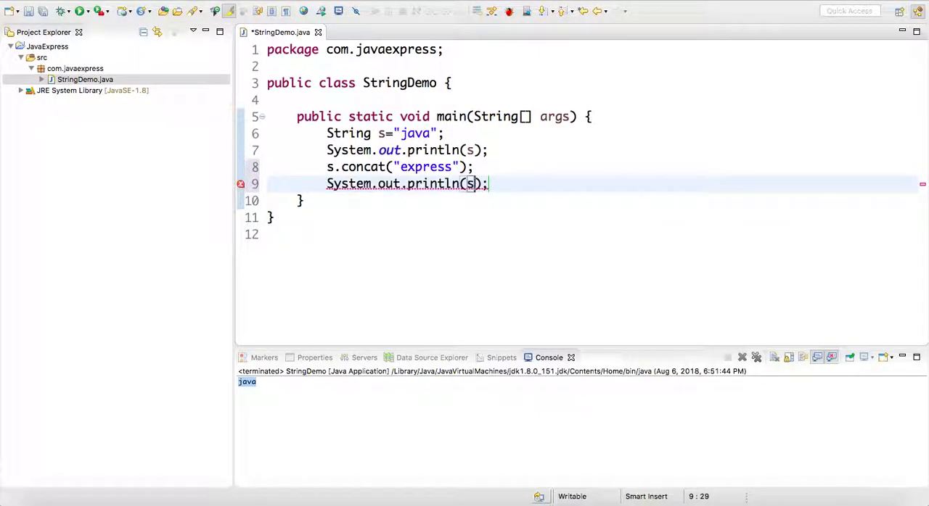
{"action": "key", "text": "ctrl+s"}
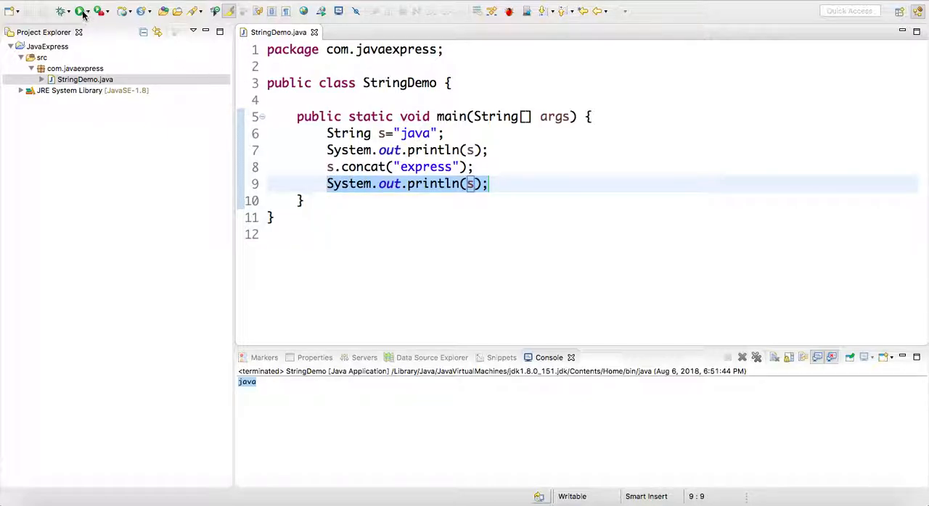
{"action": "left_click", "coordinate": [79, 11]}
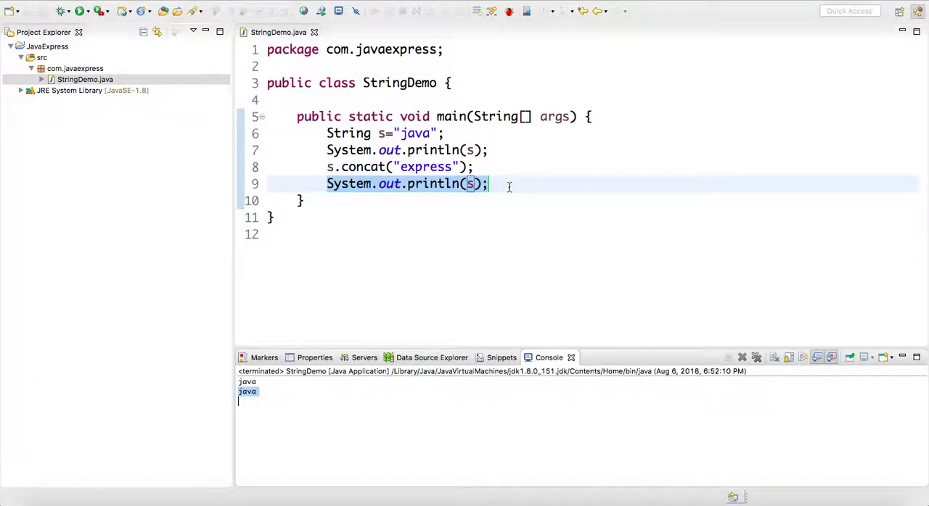
{"action": "left_click", "coordinate": [508, 184]}
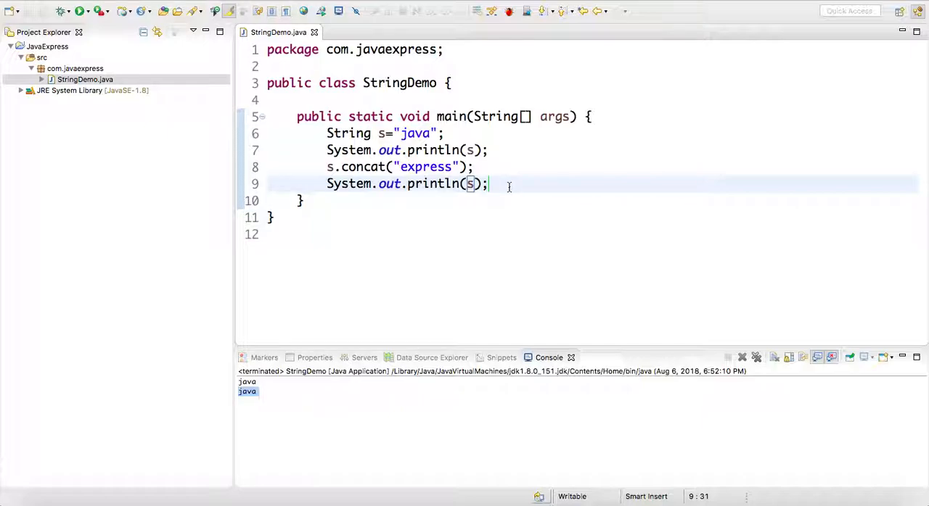
- Add s=s.concat("express") with a syso print and run, outputting javaexpress
{"action": "key", "text": "Return"}
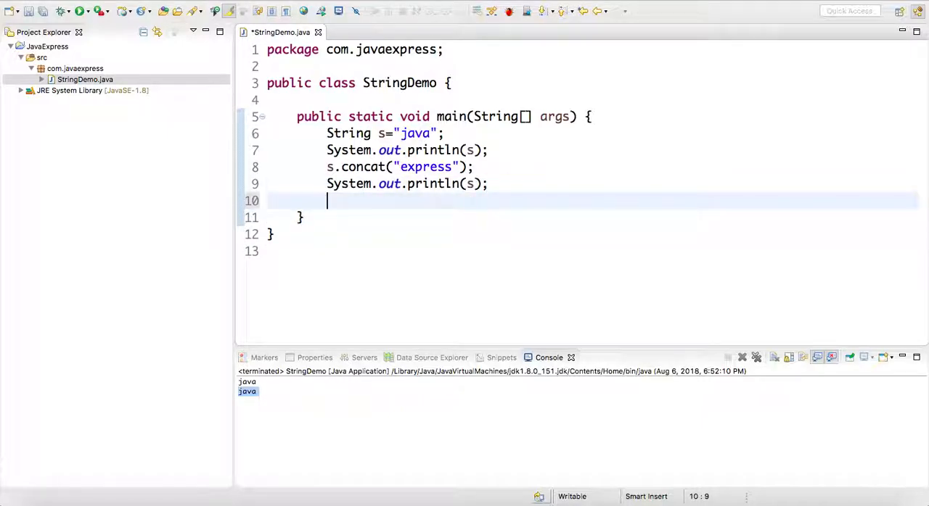
{"action": "type", "text": "s=s.concat(\""}
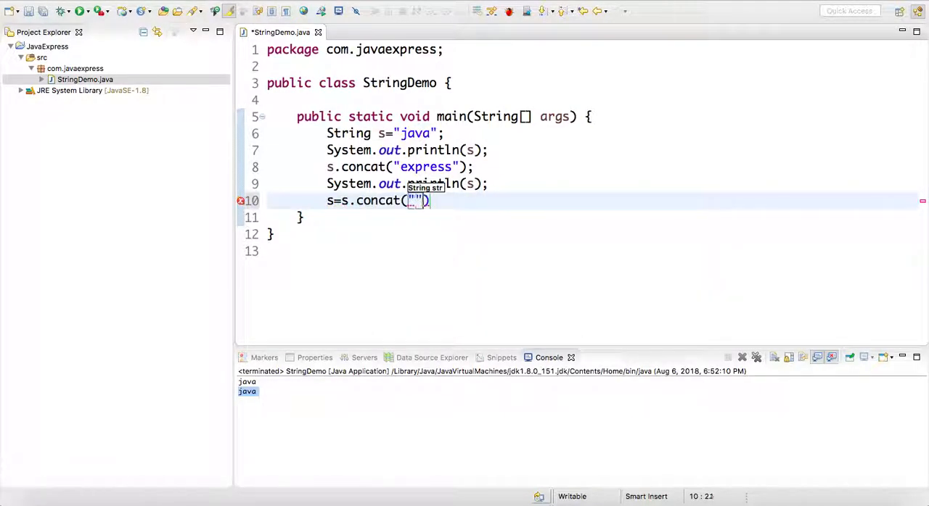
{"action": "type", "text": "expres"}
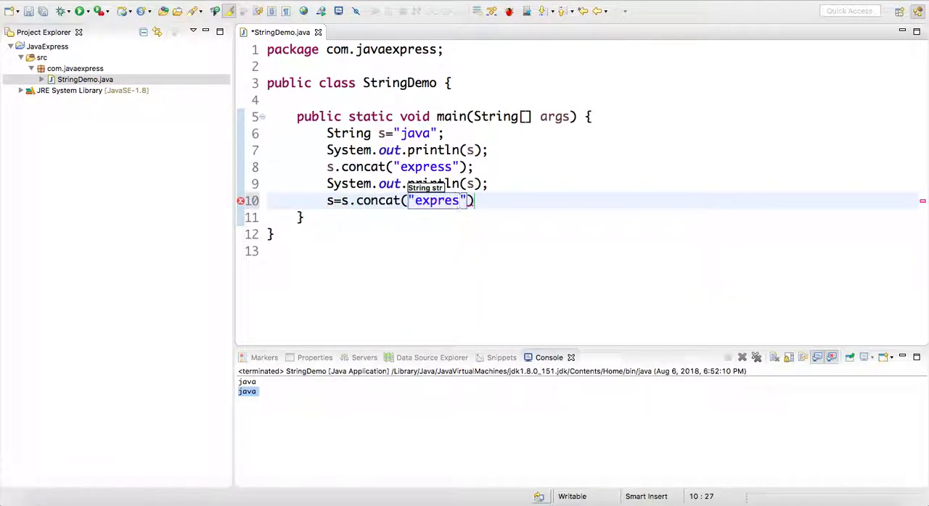
{"action": "type", "text": "syso"}
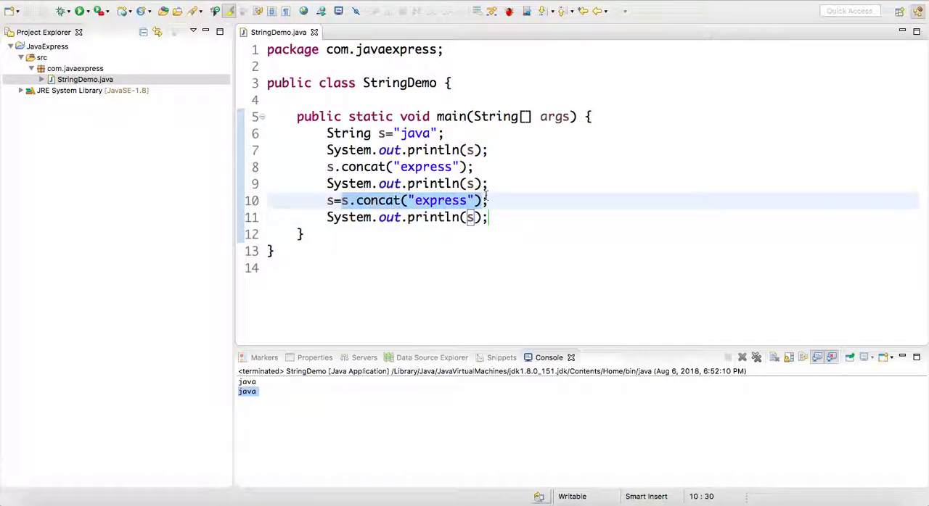
{"action": "left_click", "coordinate": [328, 201]}
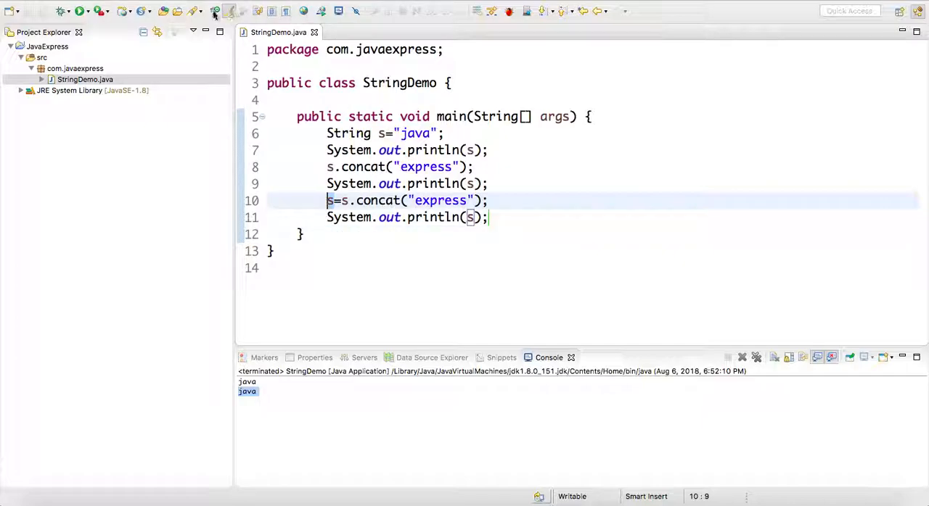
{"action": "left_click", "coordinate": [79, 10]}
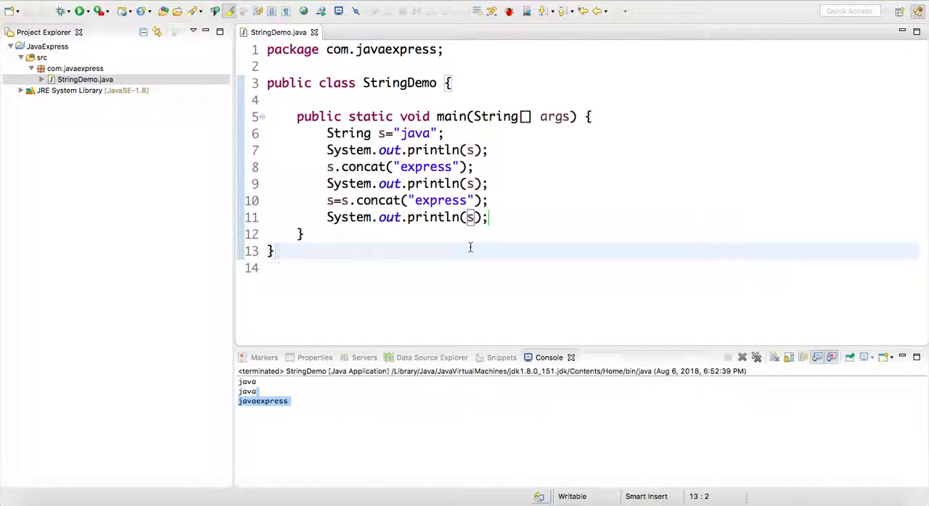
{"action": "left_click", "coordinate": [355, 133]}
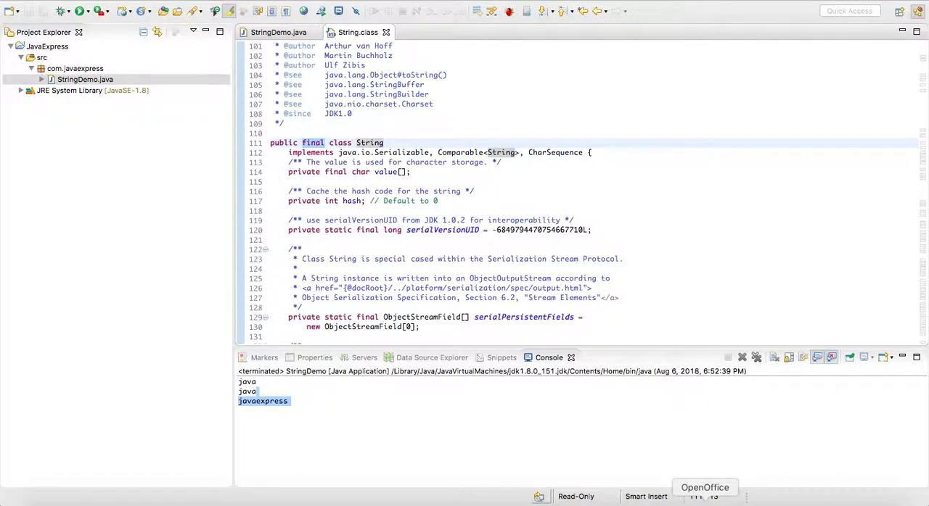
- Return to the Java notes in OpenOffice Writer
{"action": "left_click", "coordinate": [705, 488]}
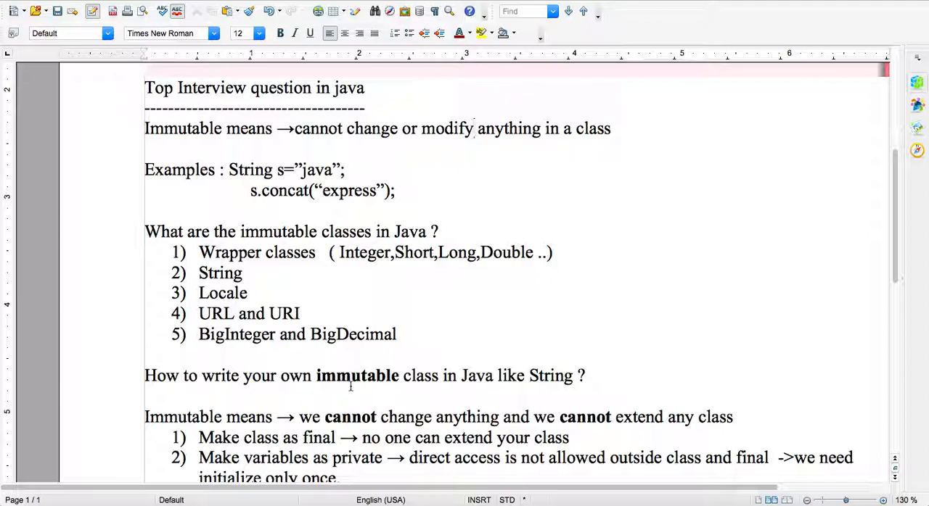
{"action": "scroll", "scroll_direction": "down", "scroll_amount": 3}
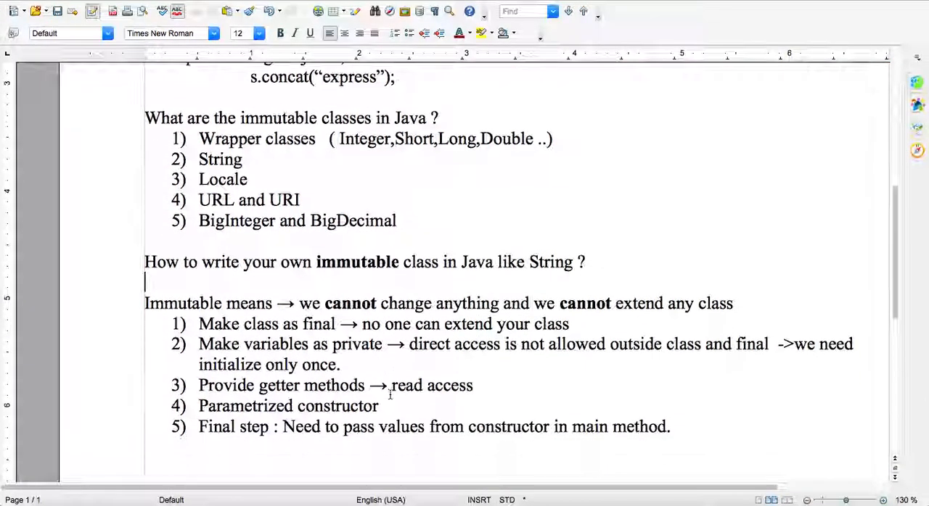
{"action": "scroll", "scroll_direction": "up", "scroll_amount": 3}
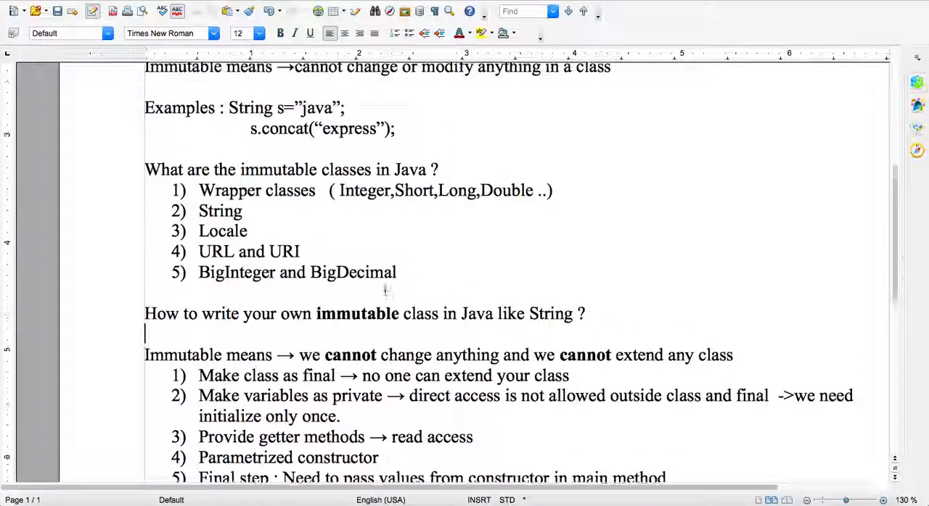
{"action": "scroll", "scroll_direction": "up", "scroll_amount": 3}
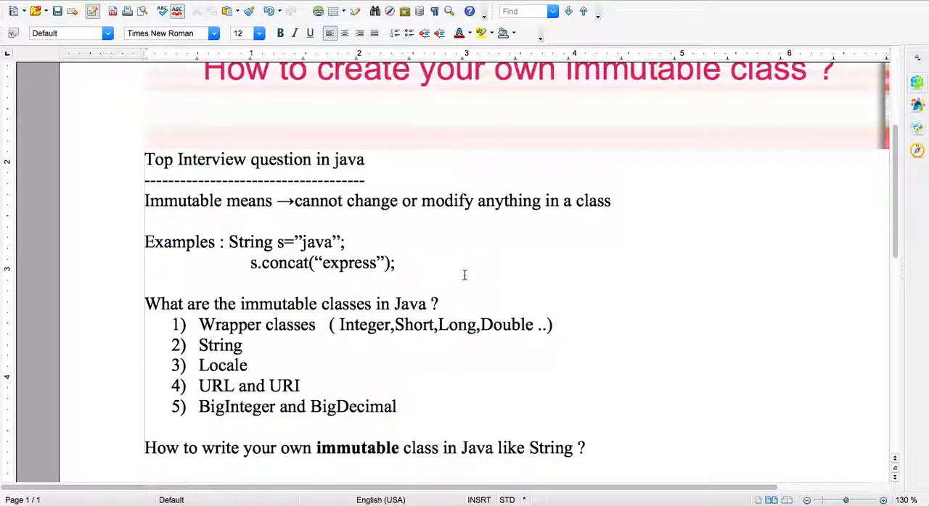
{"action": "double_click", "coordinate": [277, 304]}
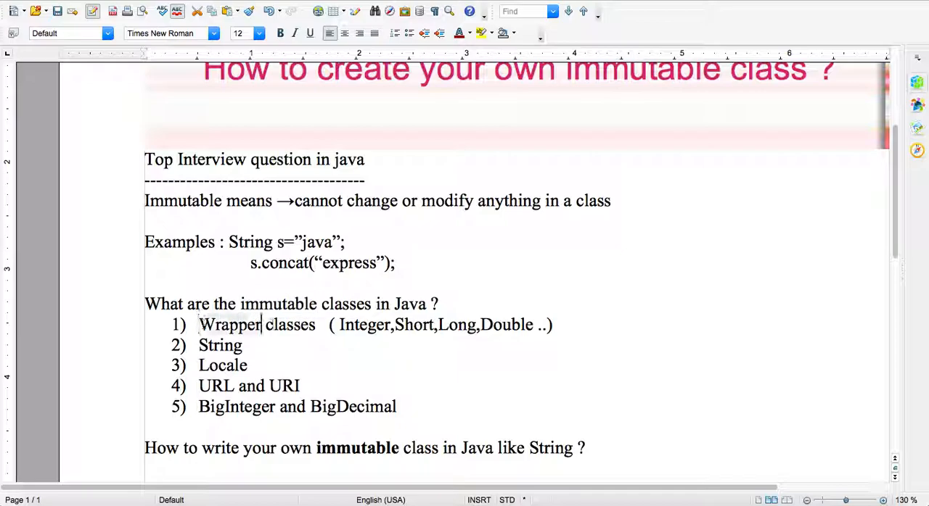
{"action": "double_click", "coordinate": [230, 325]}
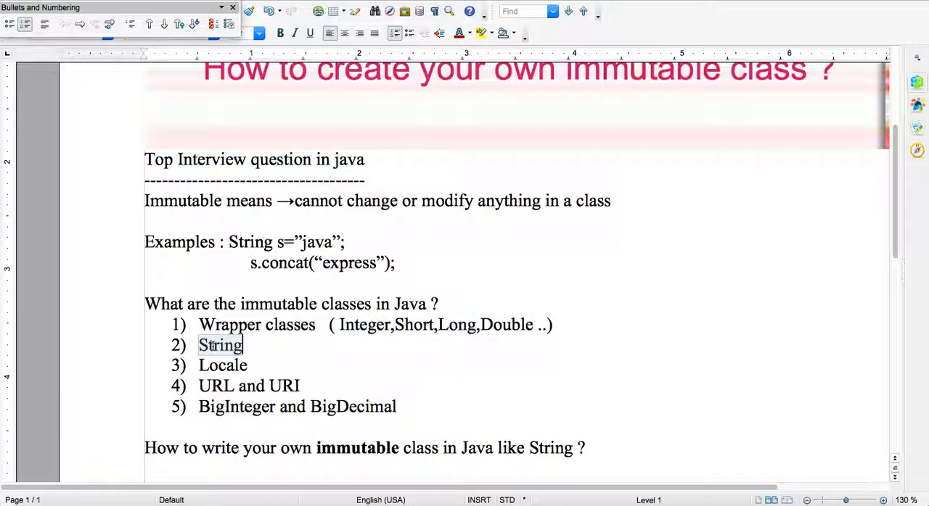
{"action": "scroll", "scroll_direction": "down", "scroll_amount": 3}
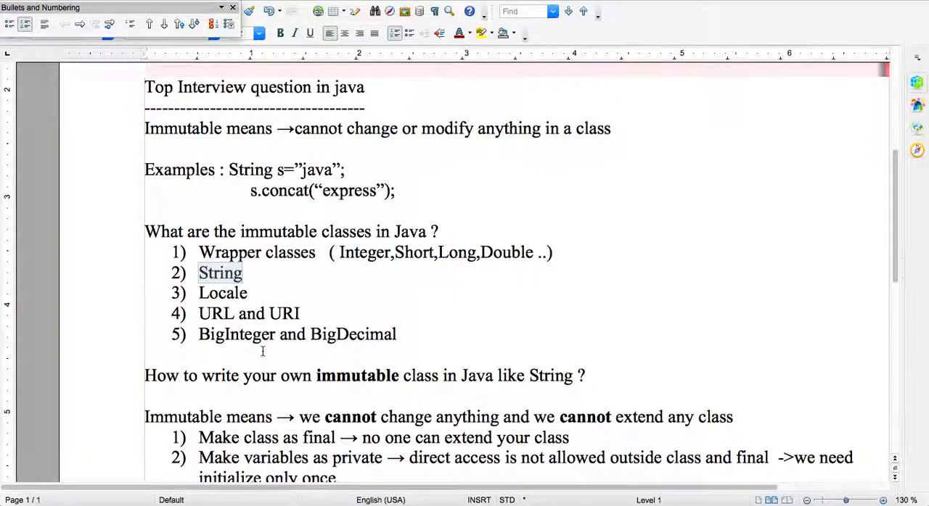
{"action": "scroll", "scroll_direction": "down", "scroll_amount": 3}
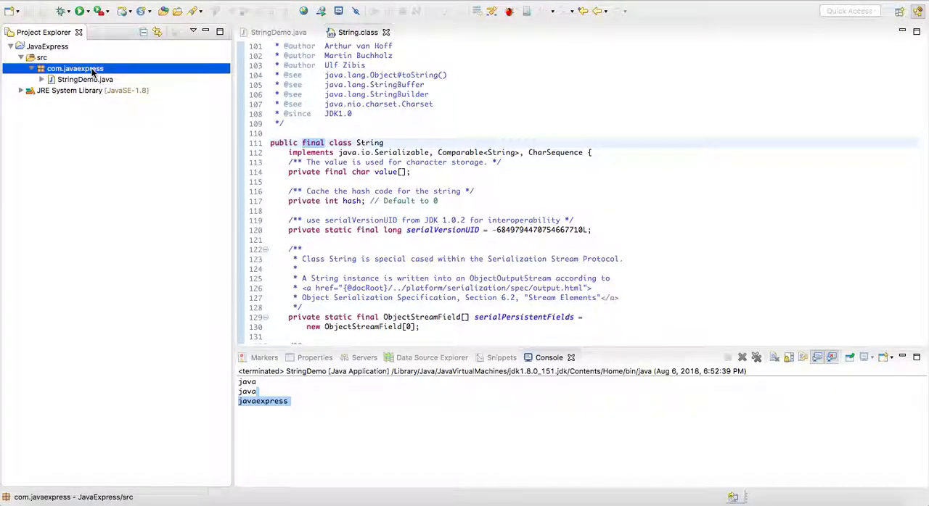
- Create a new class named Employee in com.javaexpress
{"action": "right_click", "coordinate": [75, 68]}
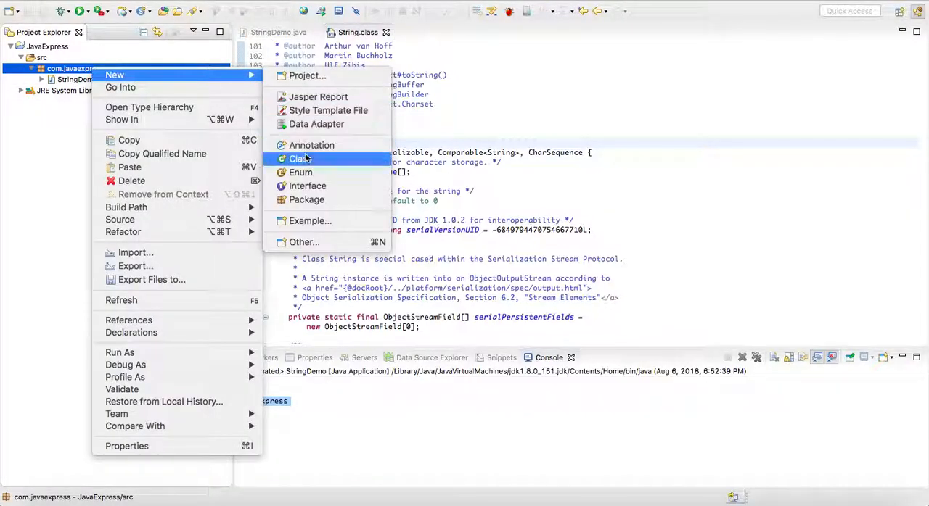
{"action": "left_click", "coordinate": [298, 159]}
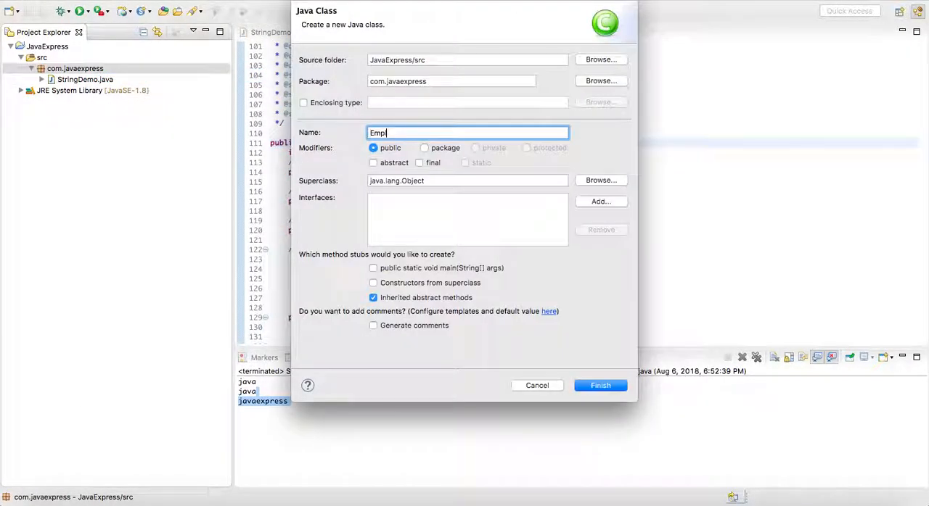
{"action": "type", "text": "oyee"}
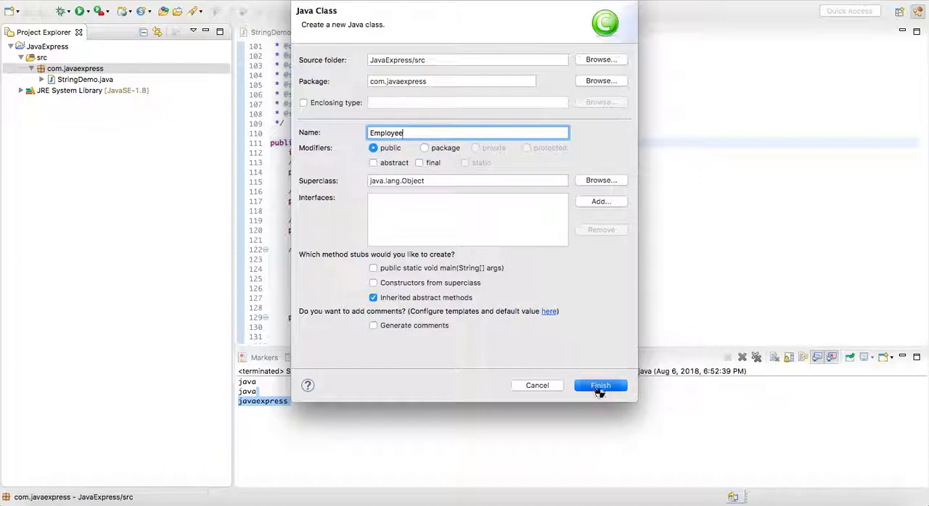
{"action": "left_click", "coordinate": [600, 385]}
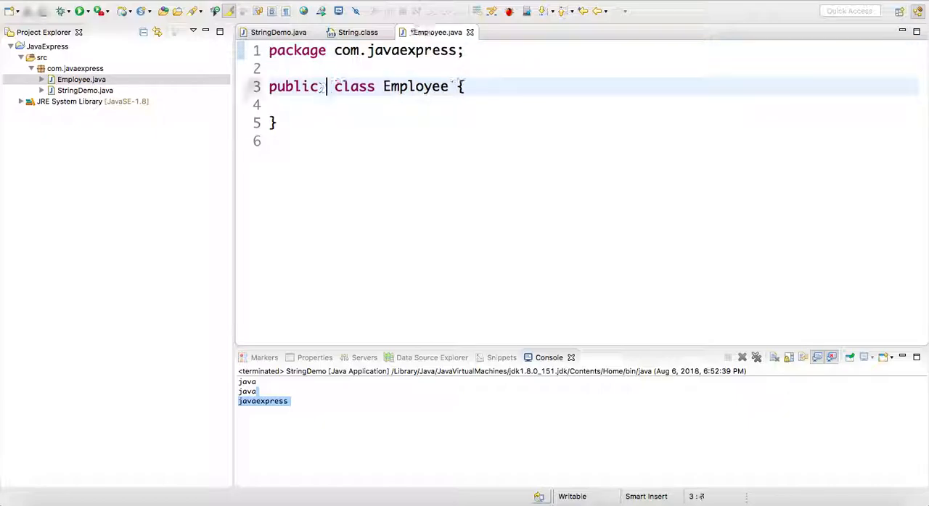
- Make Employee final and declare private Integer id and private String name
{"action": "type", "text": "final"}
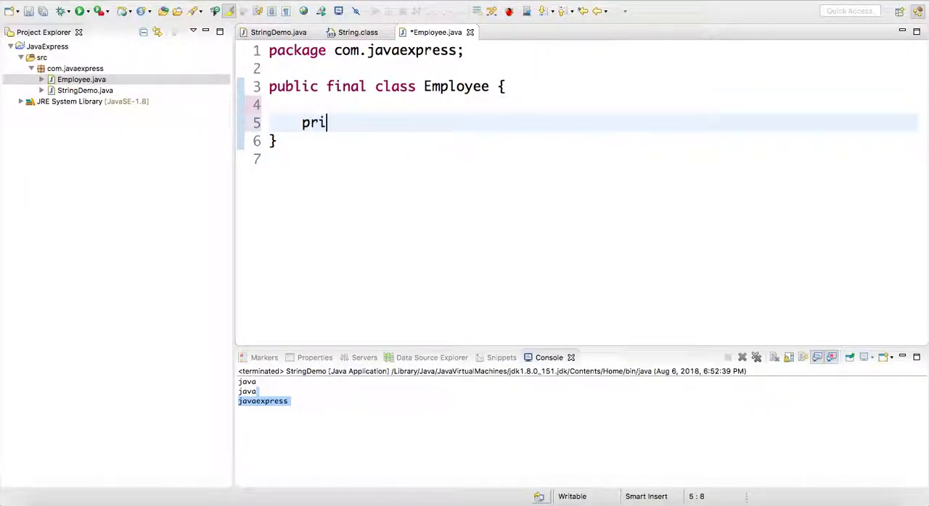
{"action": "type", "text": "vate In"}
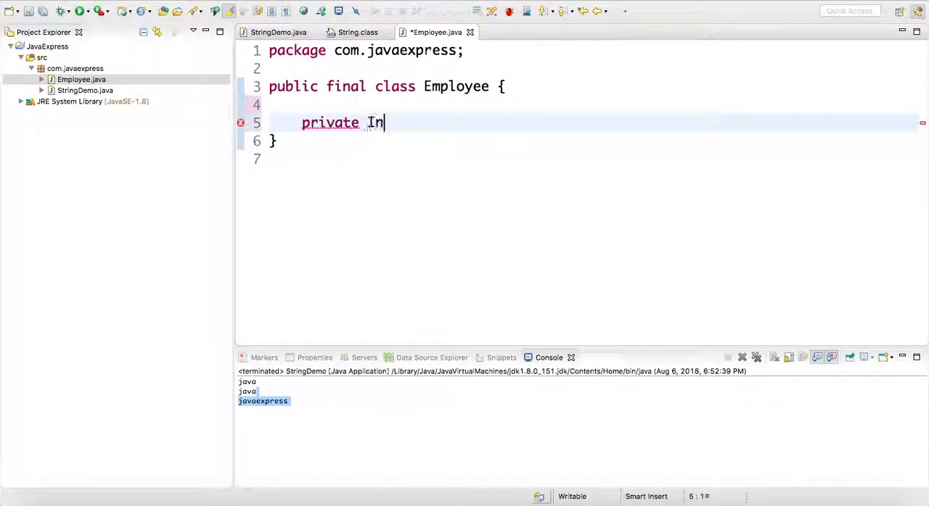
{"action": "type", "text": "teger id;"}
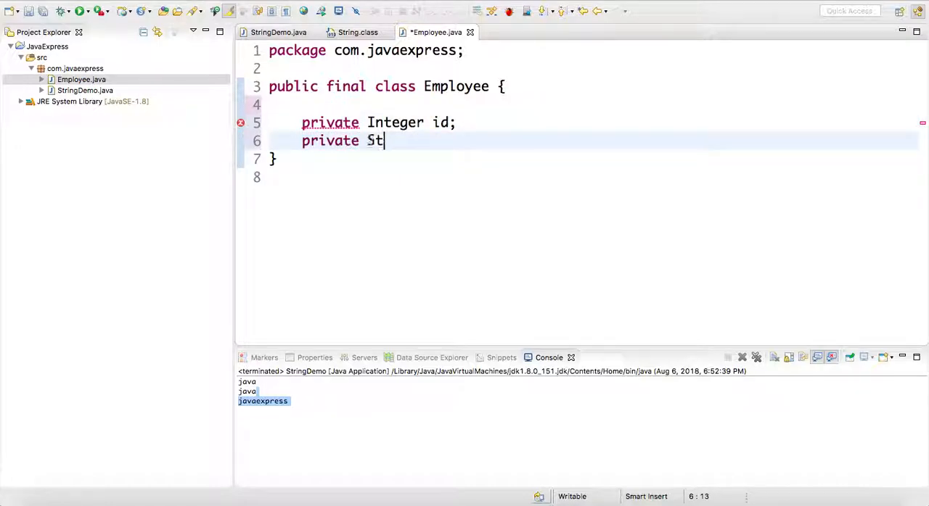
{"action": "type", "text": "ring name;"}
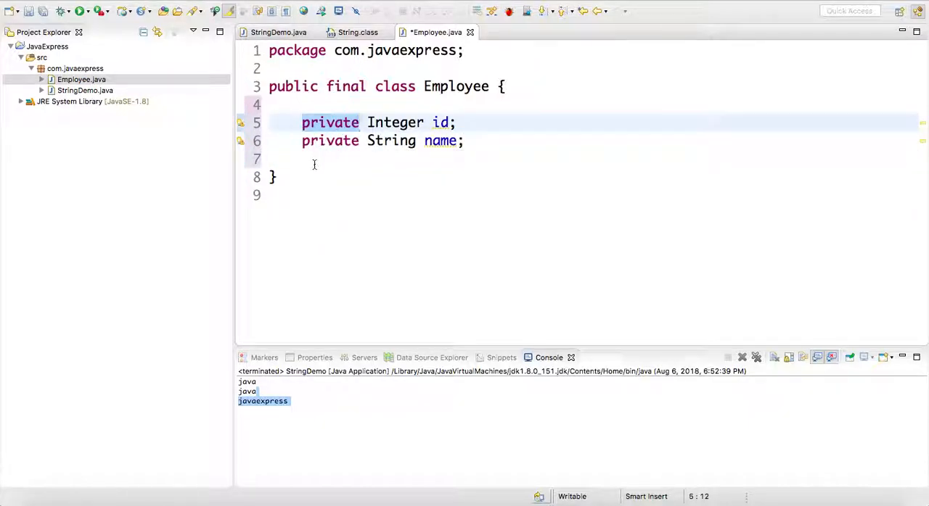
{"action": "left_click", "coordinate": [319, 141]}
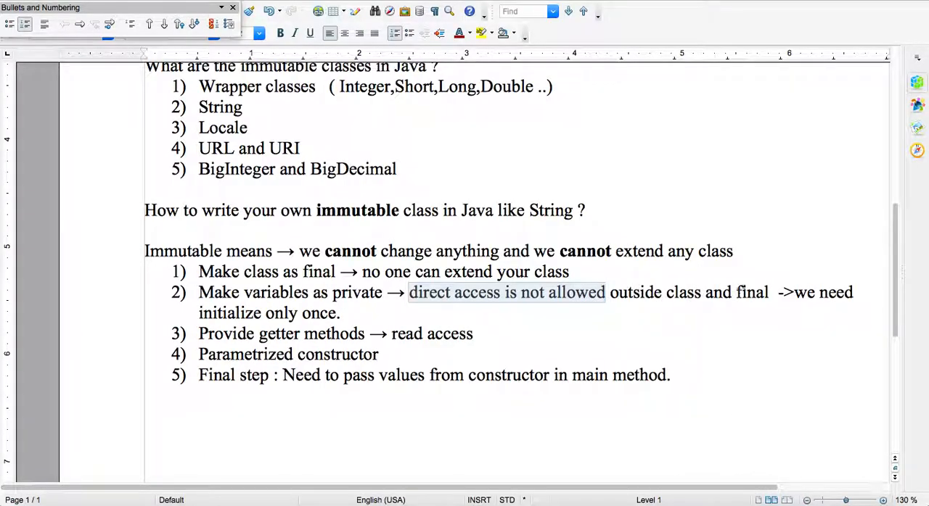
{"action": "double_click", "coordinate": [751, 293]}
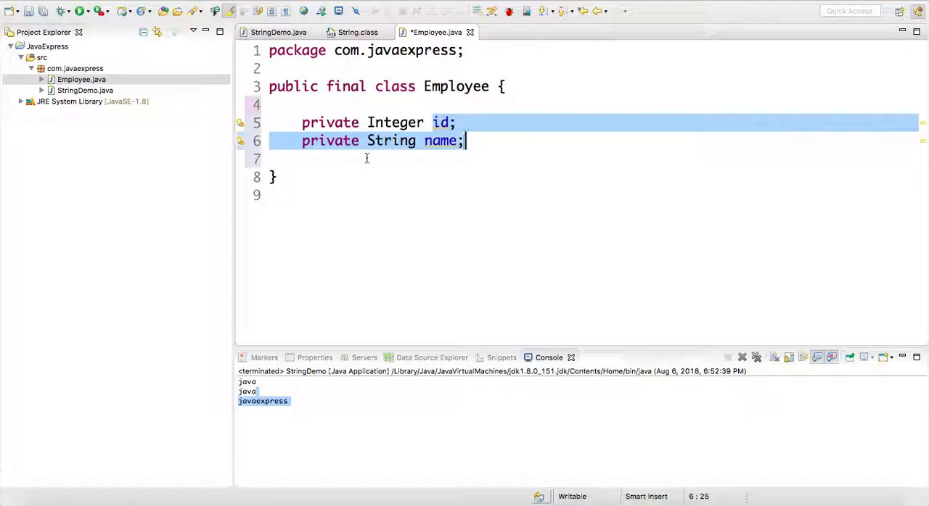
- Add final to the id and name field declarations and save
{"action": "left_click", "coordinate": [361, 122]}
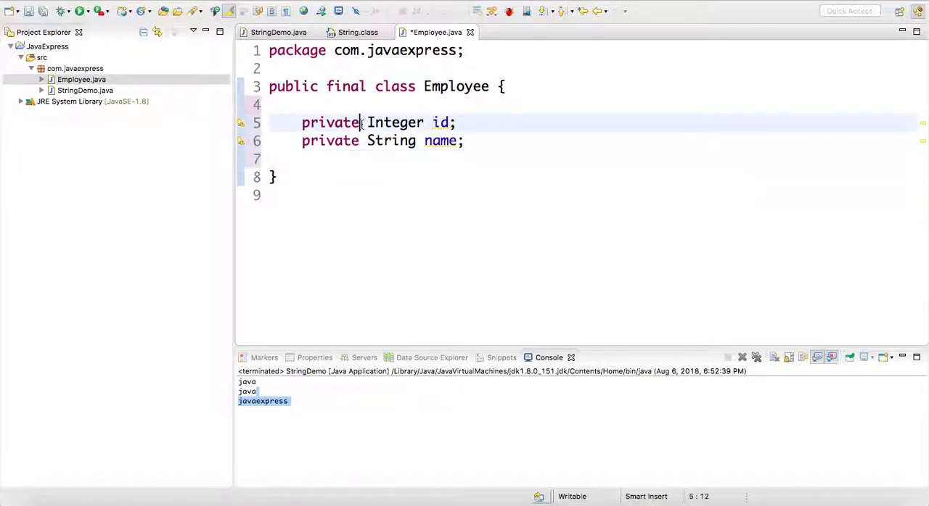
{"action": "type", "text": "final"}
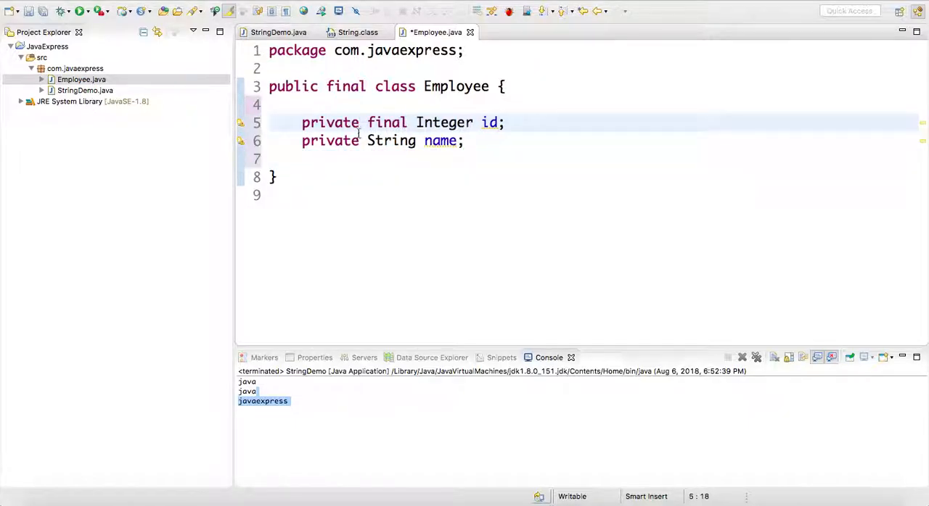
{"action": "type", "text": "final"}
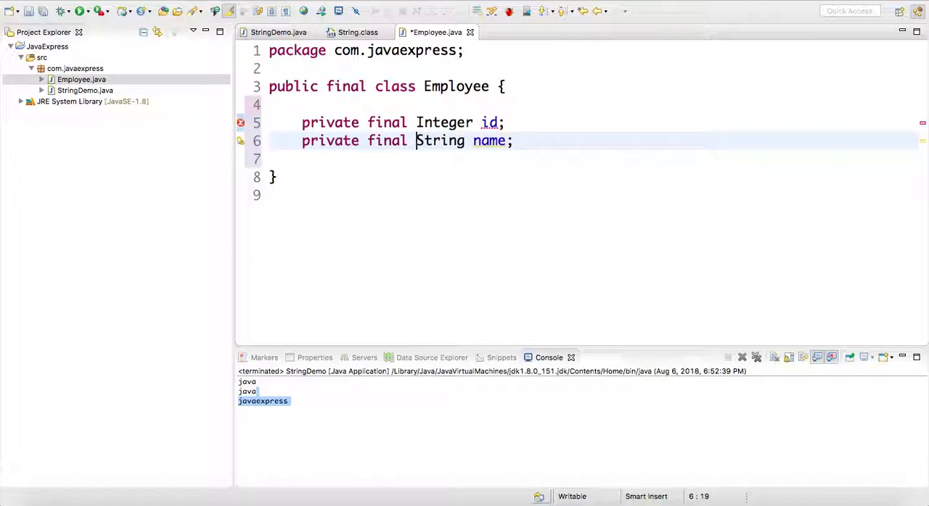
{"action": "key", "text": "ctrl+s"}
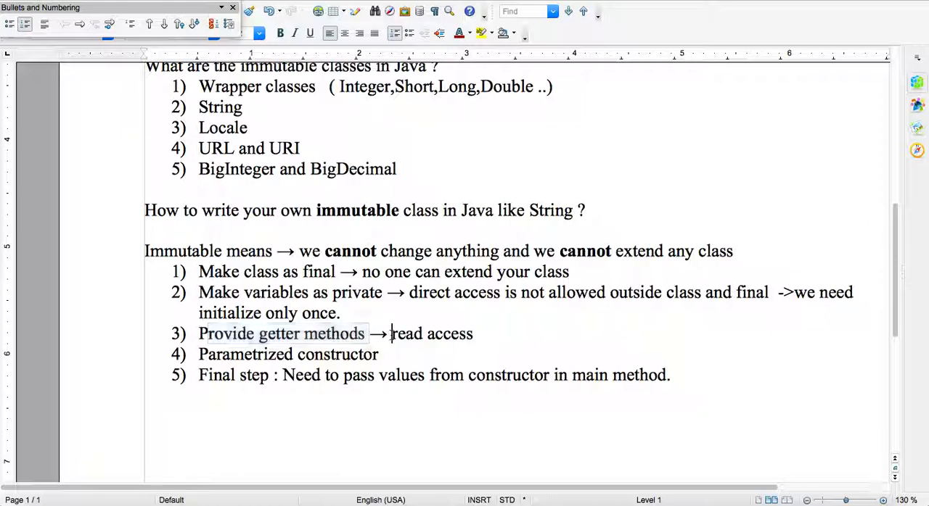
- Mark 'read access' under step 3 of the immutable-class notes
{"action": "double_click", "coordinate": [432, 334]}
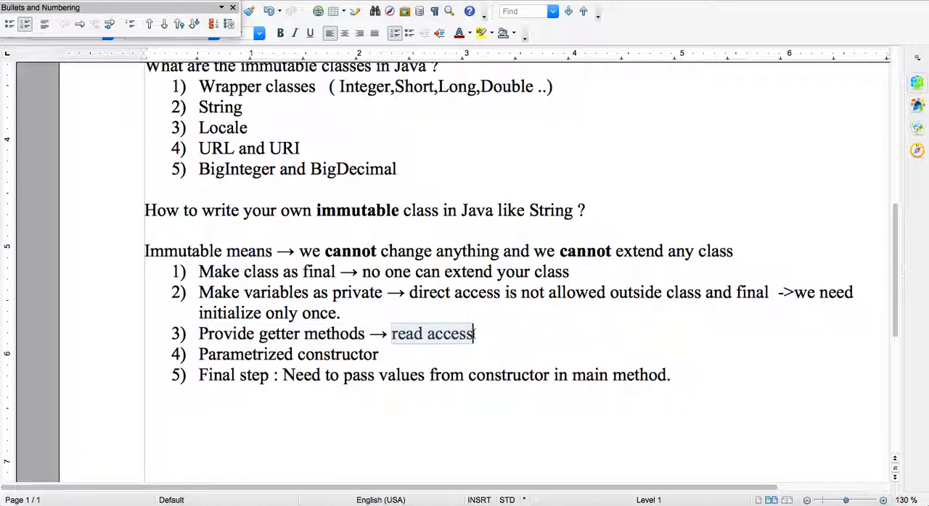
{"action": "mouse_move", "coordinate": [459, 355]}
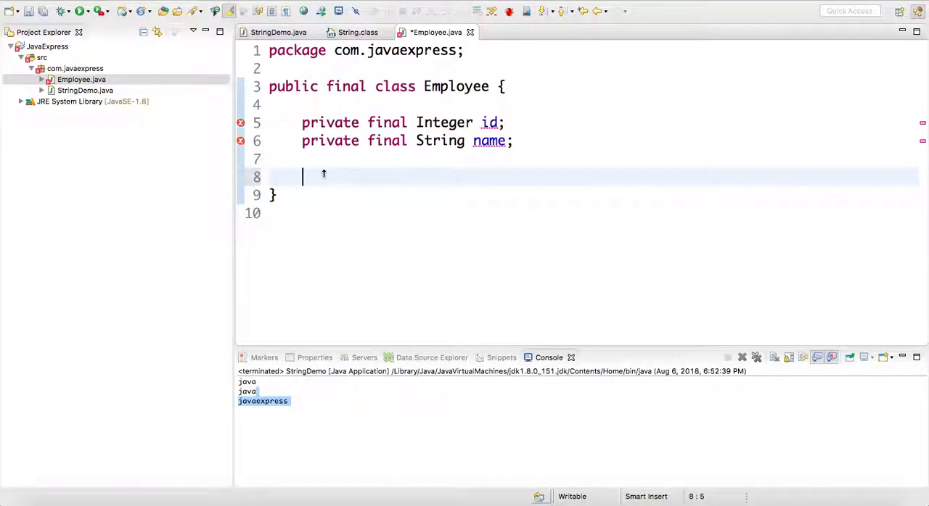
{"action": "mouse_move", "coordinate": [294, 159]}
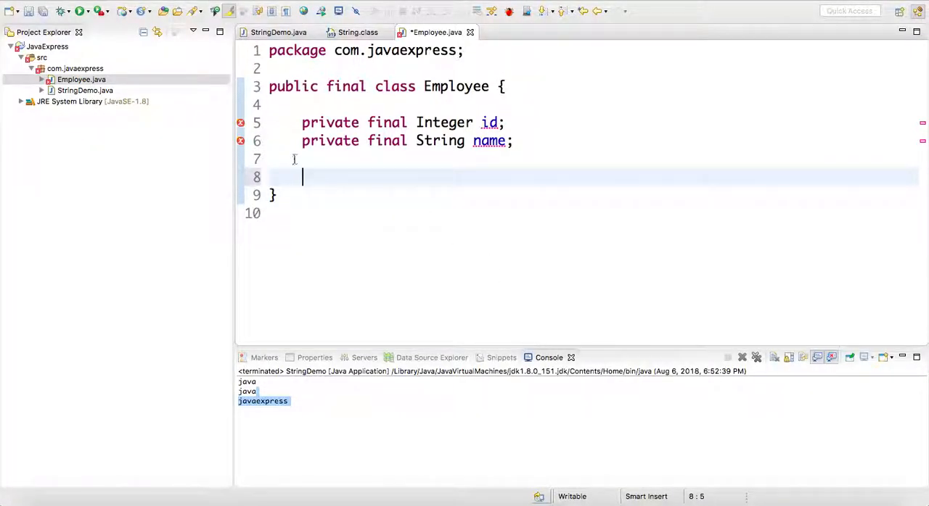
- Generate getId() and getName() getters only, then highlight the getters and final class
{"action": "right_click", "coordinate": [302, 177]}
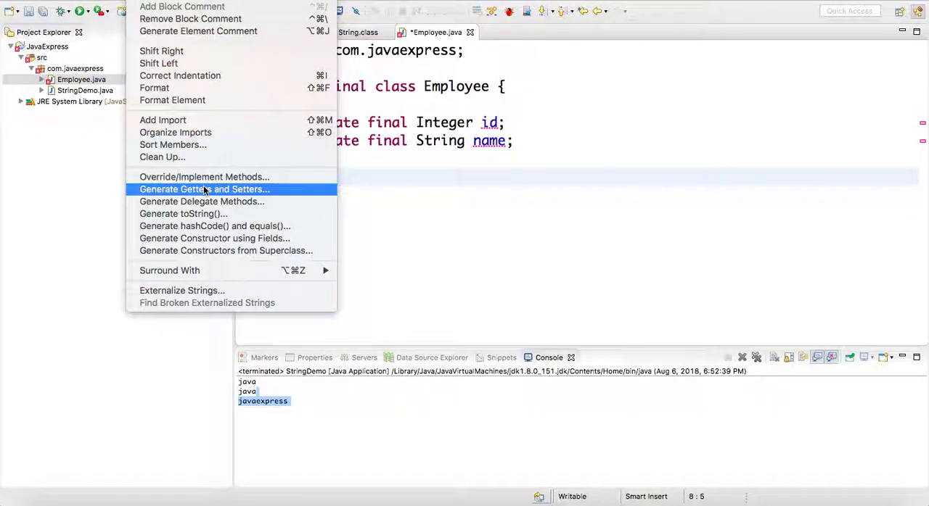
{"action": "left_click", "coordinate": [204, 190]}
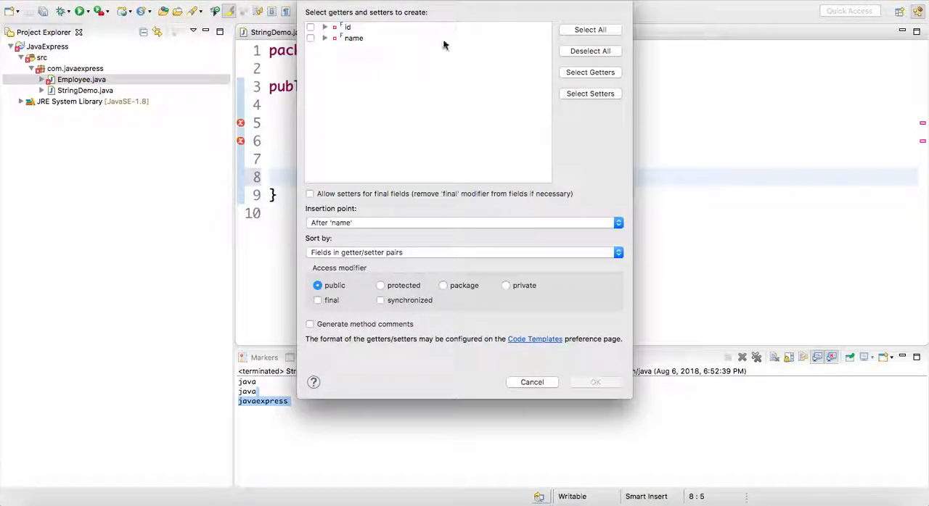
{"action": "left_click", "coordinate": [589, 71]}
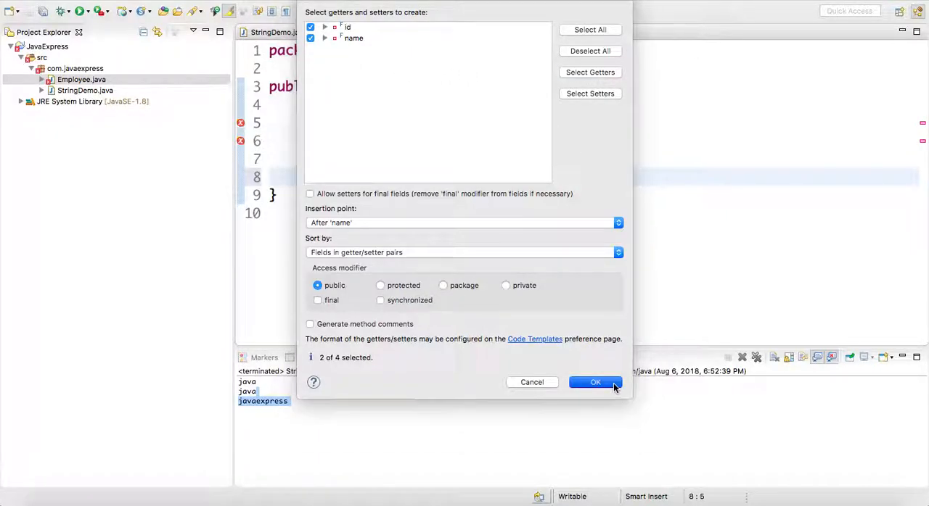
{"action": "left_click", "coordinate": [594, 382]}
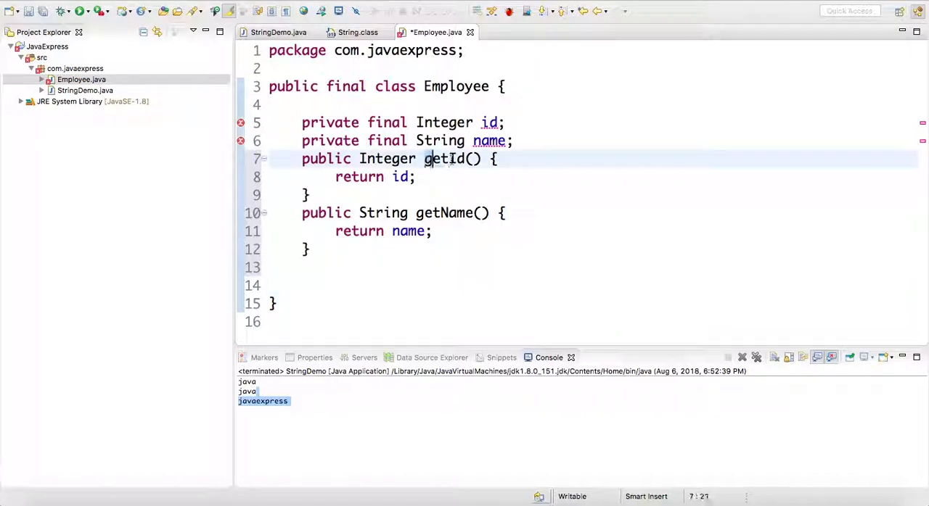
{"action": "left_click", "coordinate": [444, 212]}
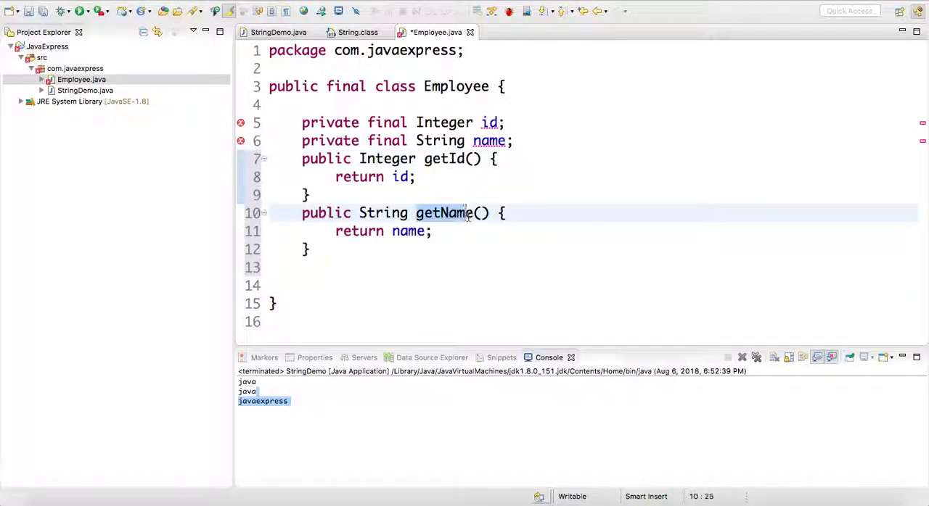
{"action": "left_click_drag", "start_coordinate": [466, 213], "coordinate": [308, 249]}
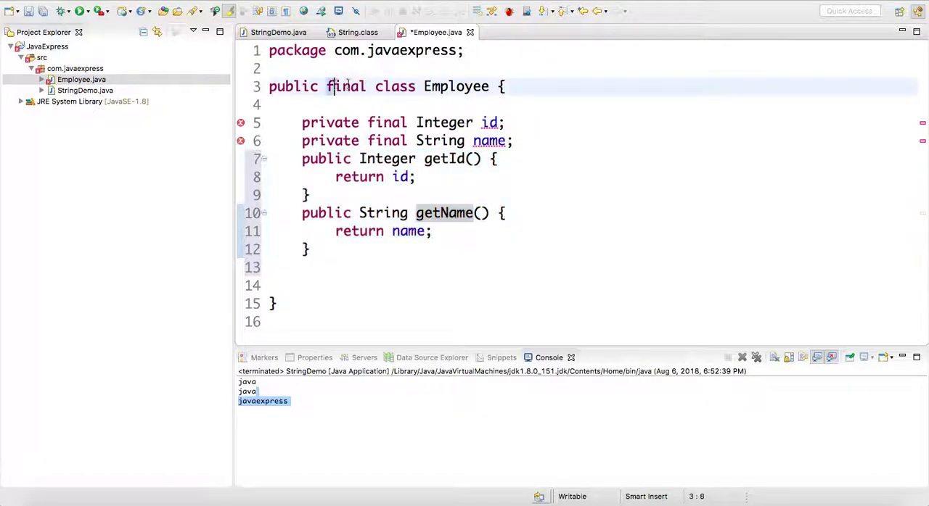
{"action": "left_click_drag", "start_coordinate": [302, 122], "coordinate": [512, 141]}
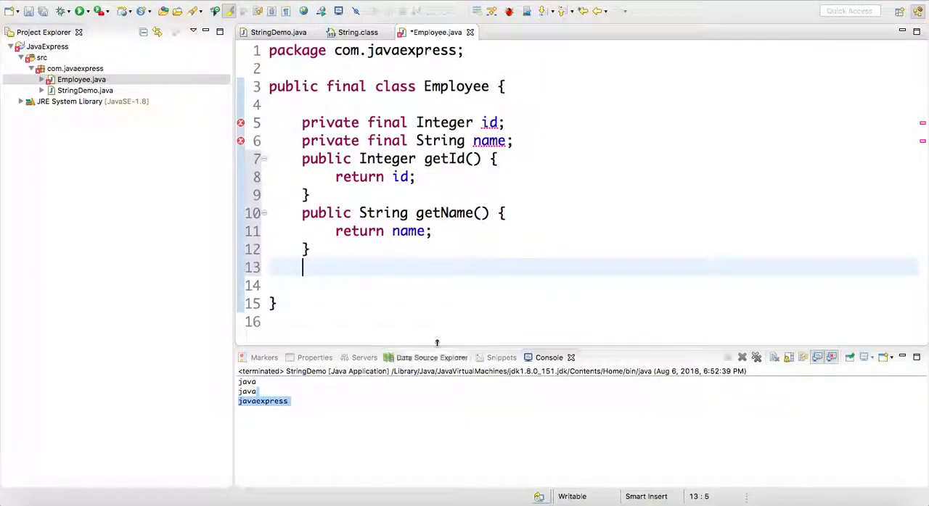
- Add an empty main method and generate a constructor assigning id and name
{"action": "type", "text": "main(String[] args) {"}
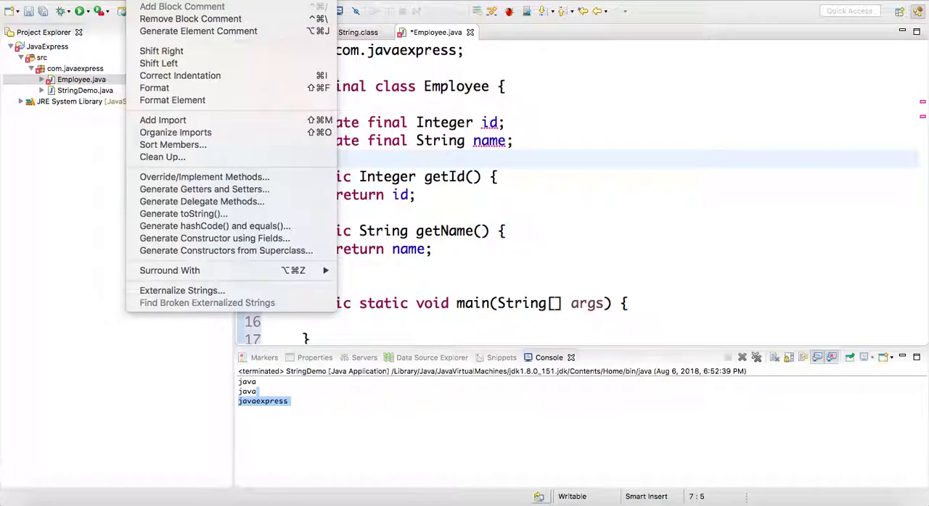
{"action": "mouse_move", "coordinate": [215, 238]}
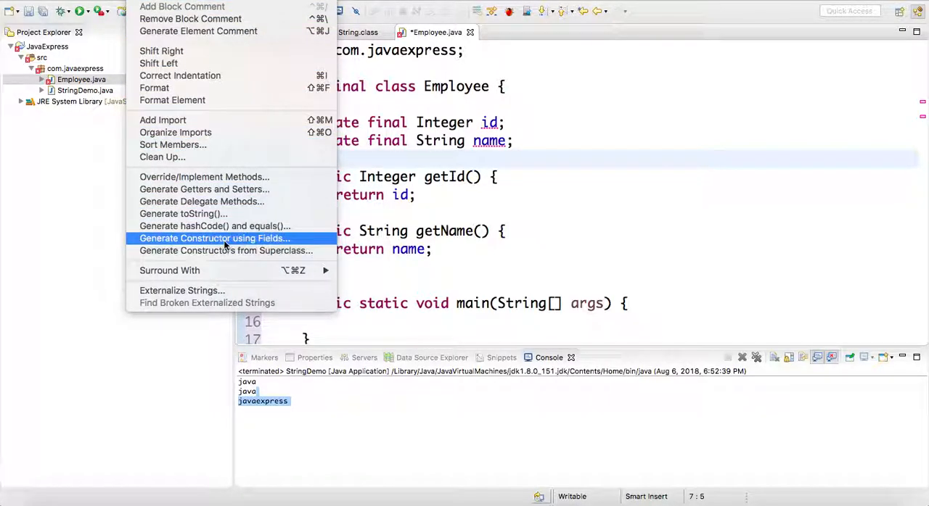
{"action": "left_click", "coordinate": [214, 238]}
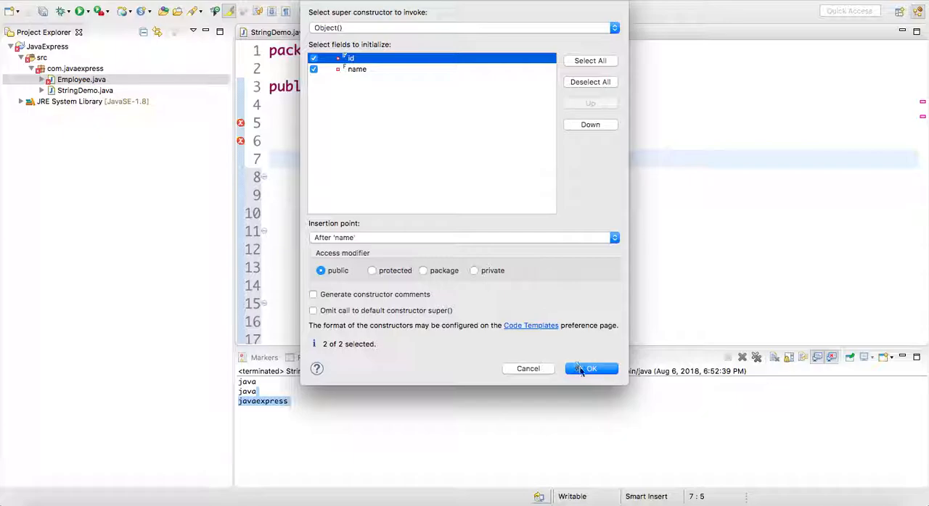
{"action": "left_click", "coordinate": [590, 369]}
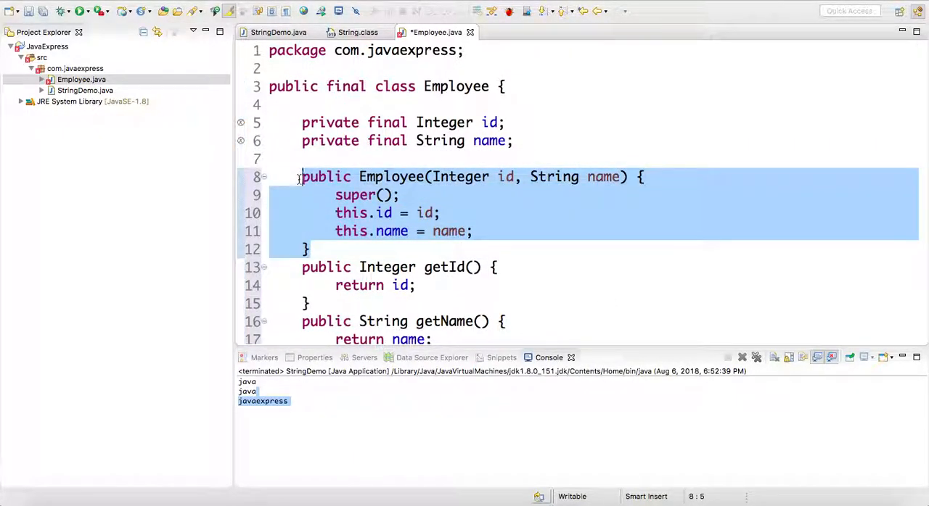
{"action": "scroll", "scroll_direction": "down", "scroll_amount": 3}
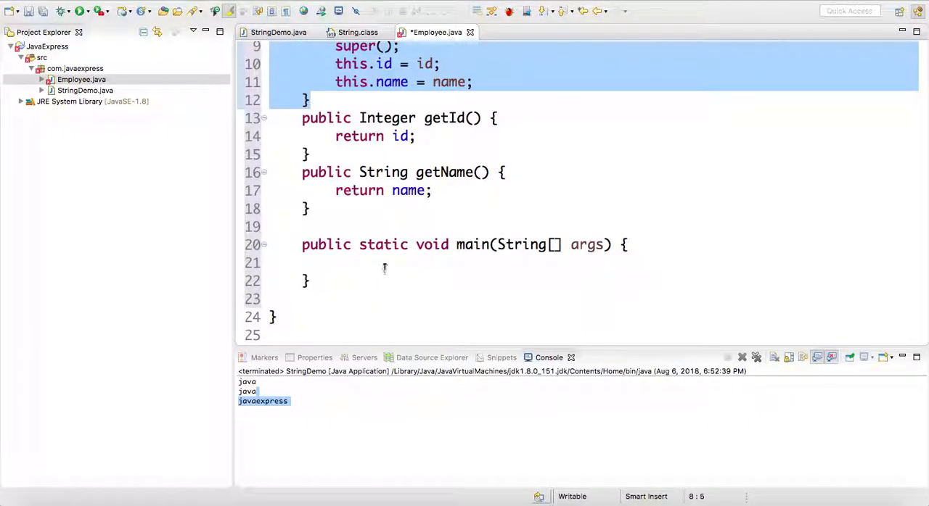
{"action": "scroll", "scroll_direction": "up", "scroll_amount": 3}
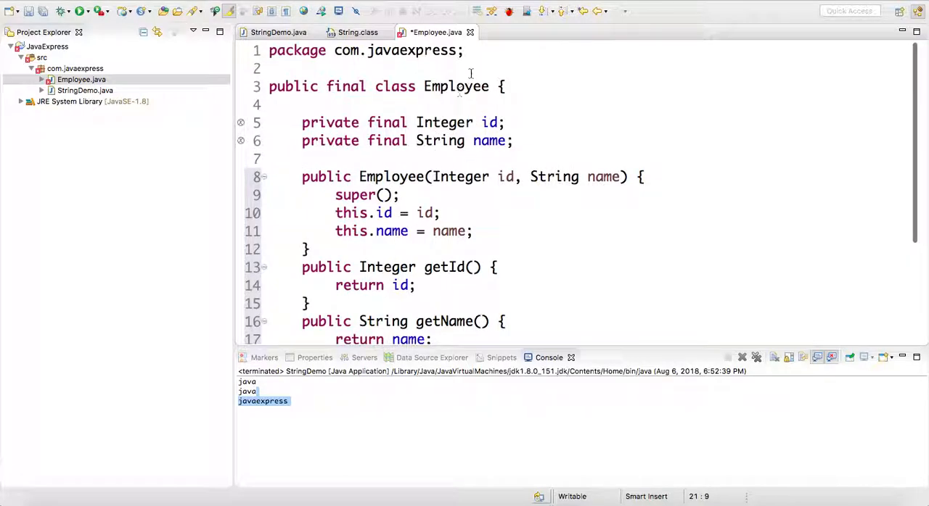
- Add Employee emp=new Employee(111,"java"); to main and save the class
{"action": "scroll", "scroll_direction": "down", "scroll_amount": 3}
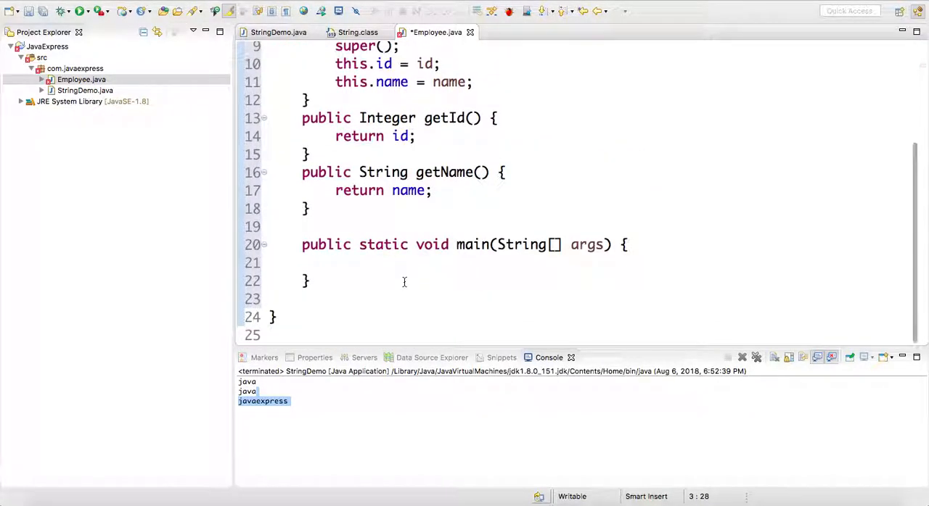
{"action": "type", "text": "Employee em"}
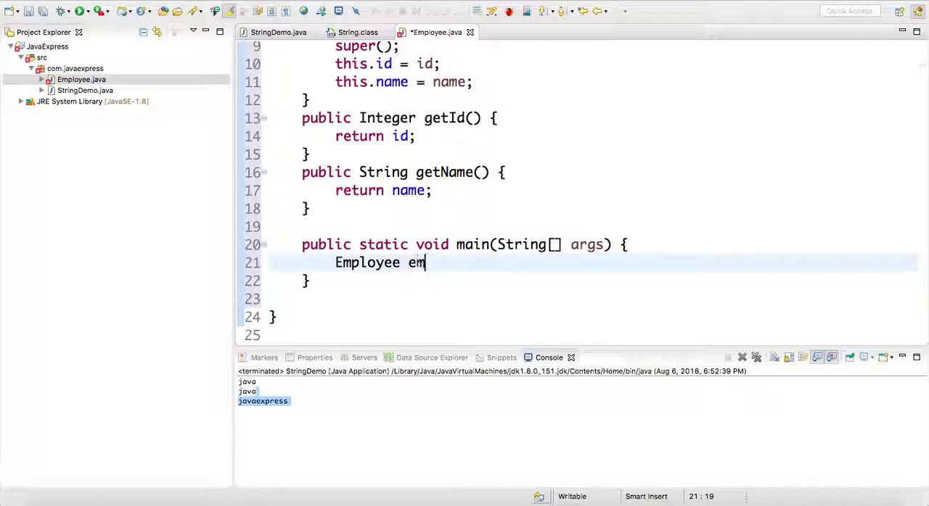
{"action": "type", "text": "p=new Employee"}
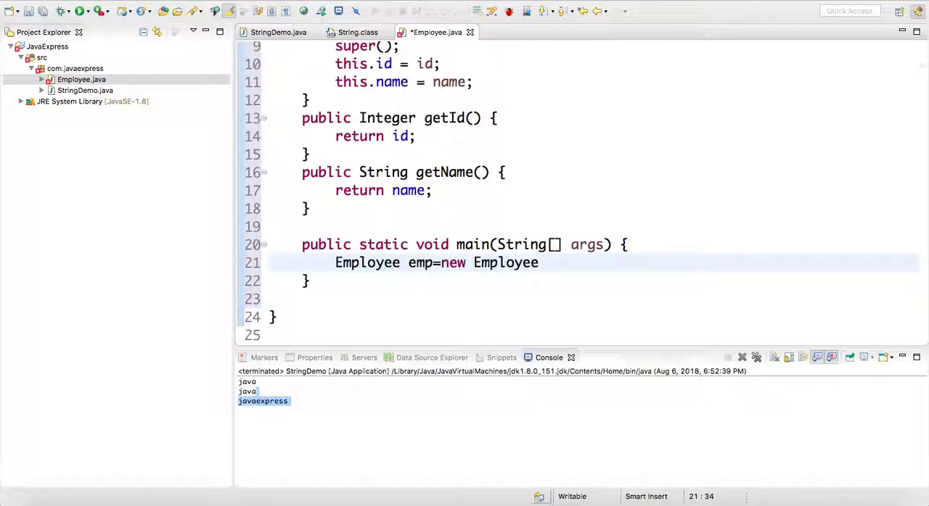
{"action": "type", "text": "()"}
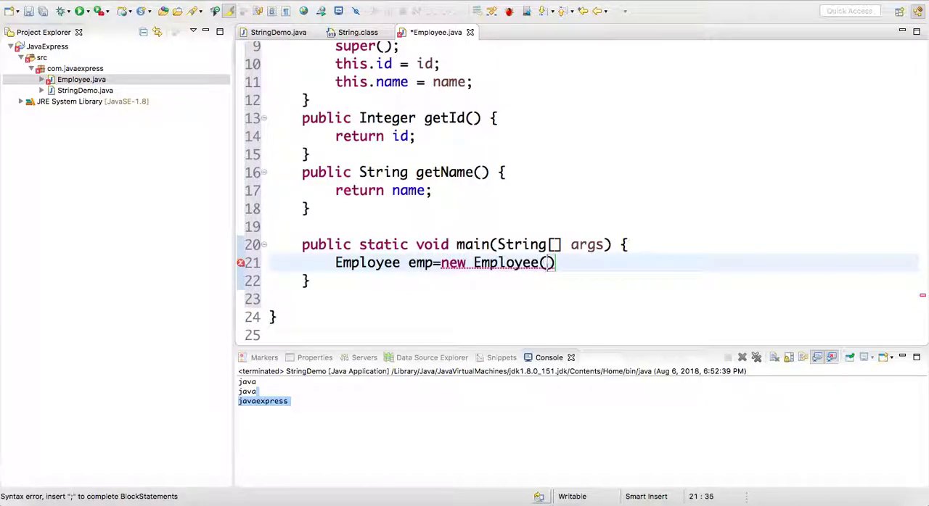
{"action": "type", "text": "111"}
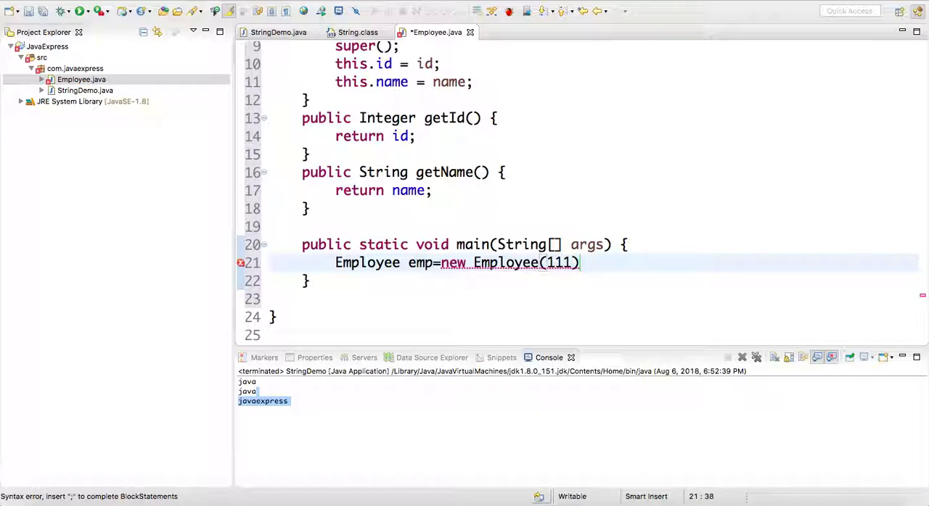
{"action": "type", "text": ",\"java\""}
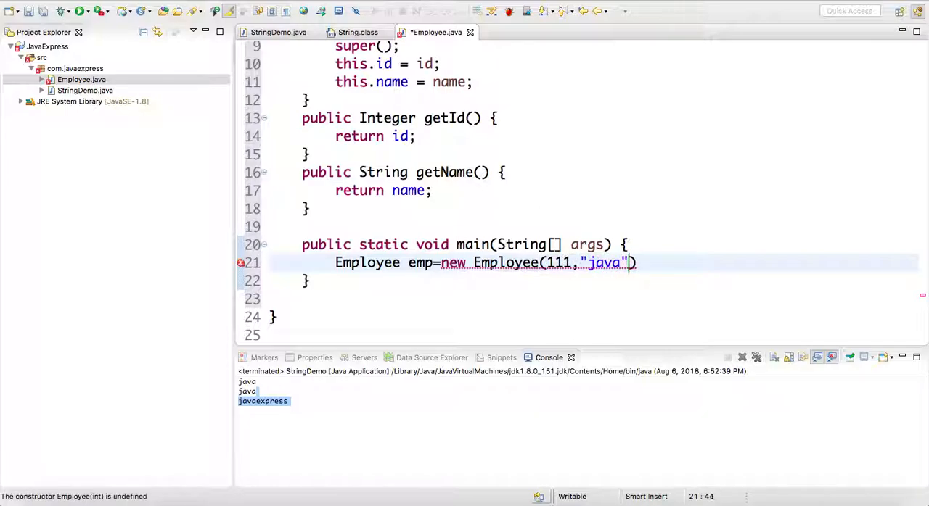
{"action": "type", "text": ";"}
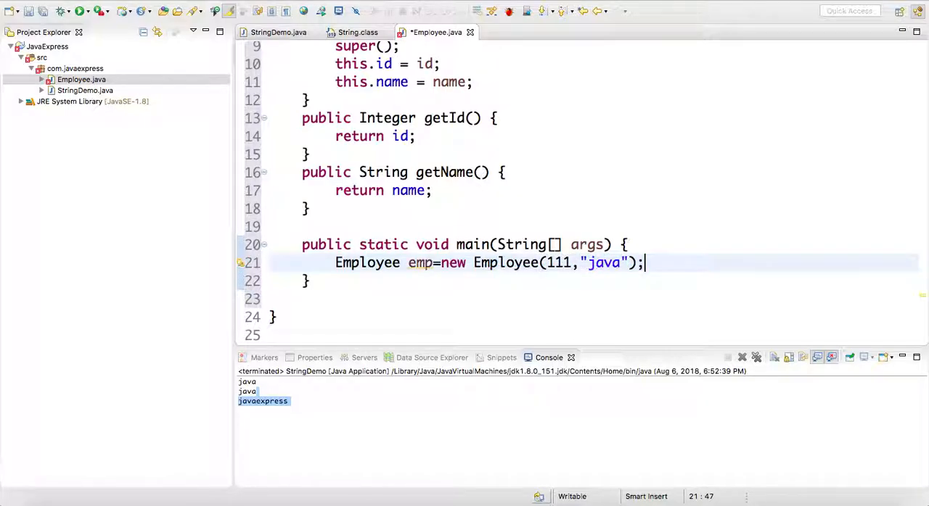
{"action": "key", "text": "ctrl+s"}
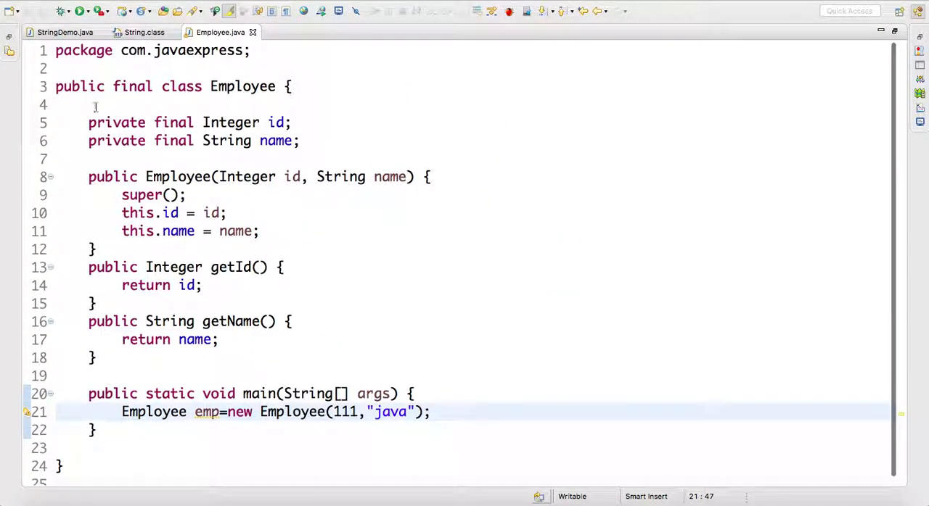
- Insert System.out.println(emp) after creating emp, then run the program
{"action": "key", "text": "ctrl+a"}
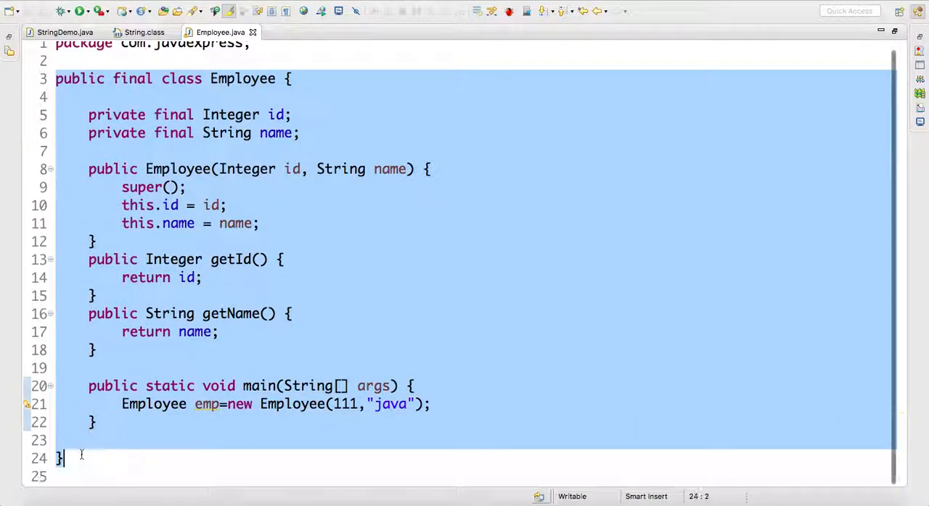
{"action": "left_click", "coordinate": [109, 440]}
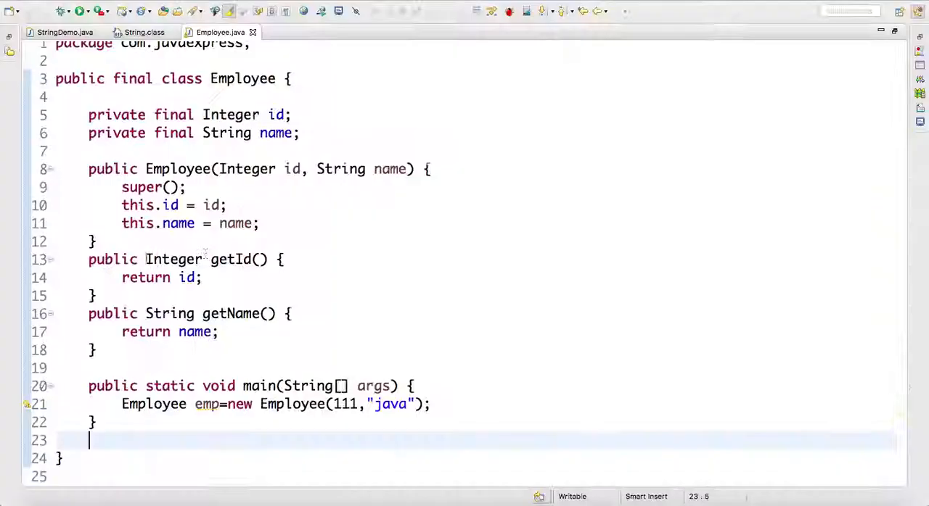
{"action": "type", "text": "stem.out.println(emp);"}
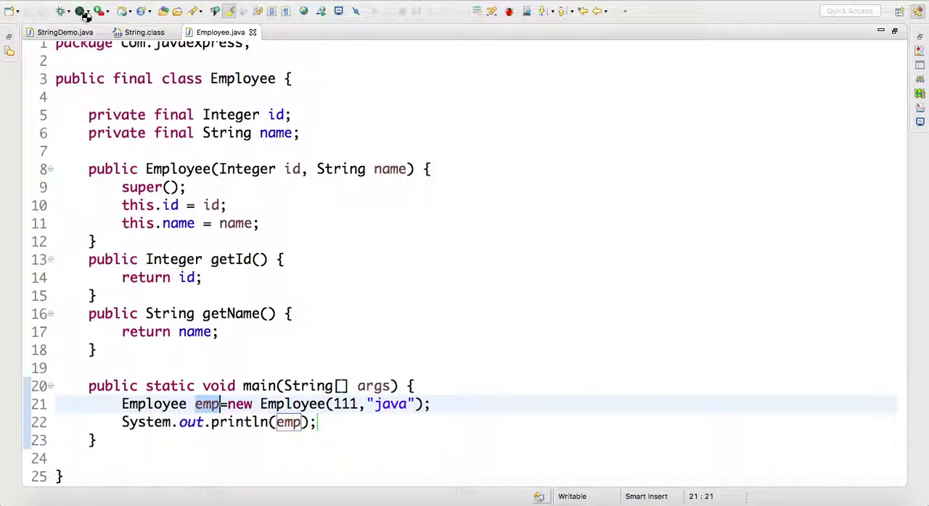
{"action": "left_click", "coordinate": [80, 11]}
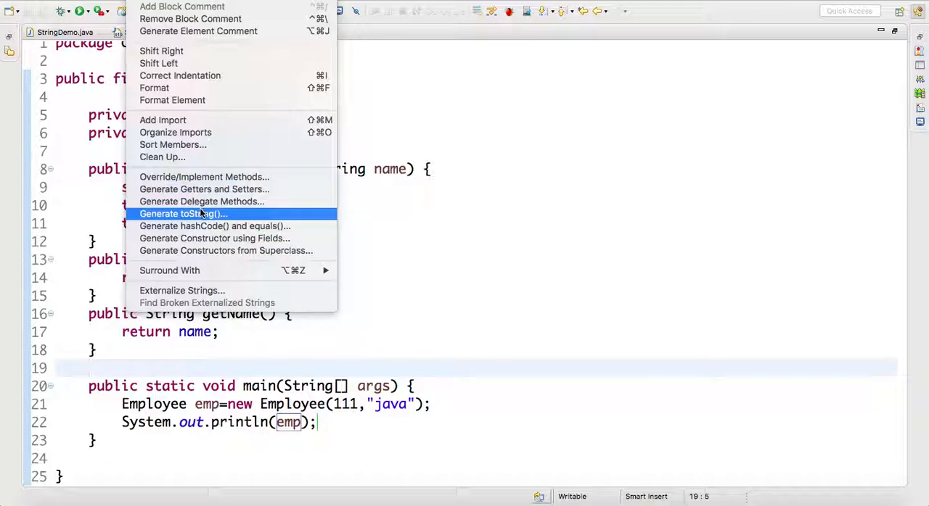
- Generate toString() with the id and name fields, save, and run the program
{"action": "left_click", "coordinate": [183, 213]}
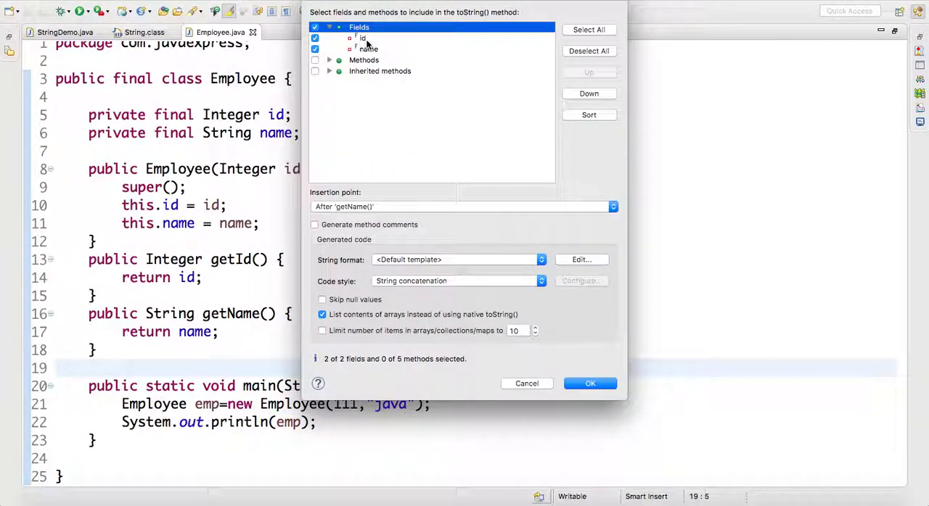
{"action": "mouse_move", "coordinate": [590, 383]}
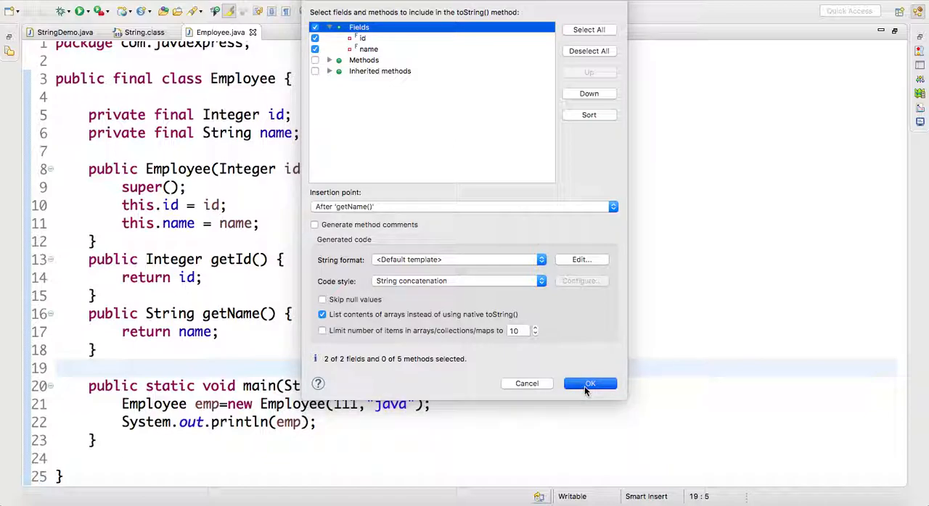
{"action": "left_click", "coordinate": [589, 383]}
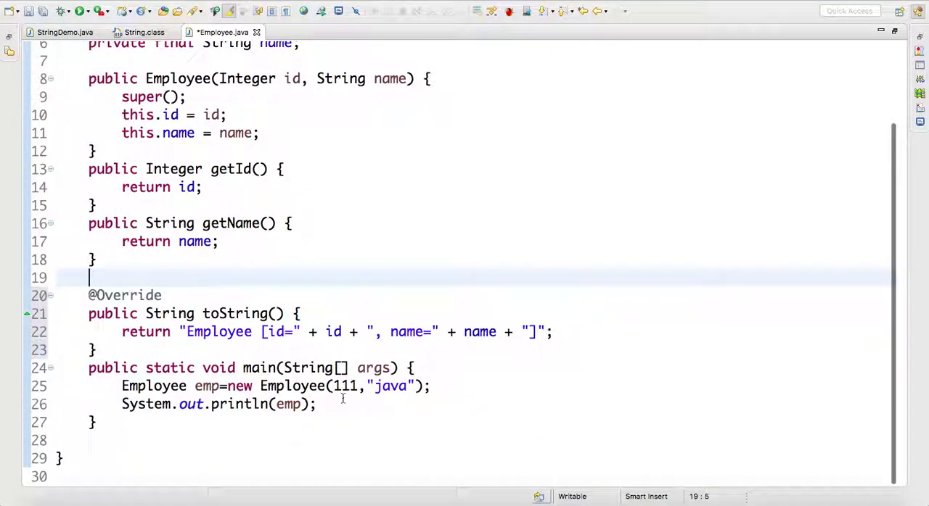
{"action": "left_click", "coordinate": [63, 11]}
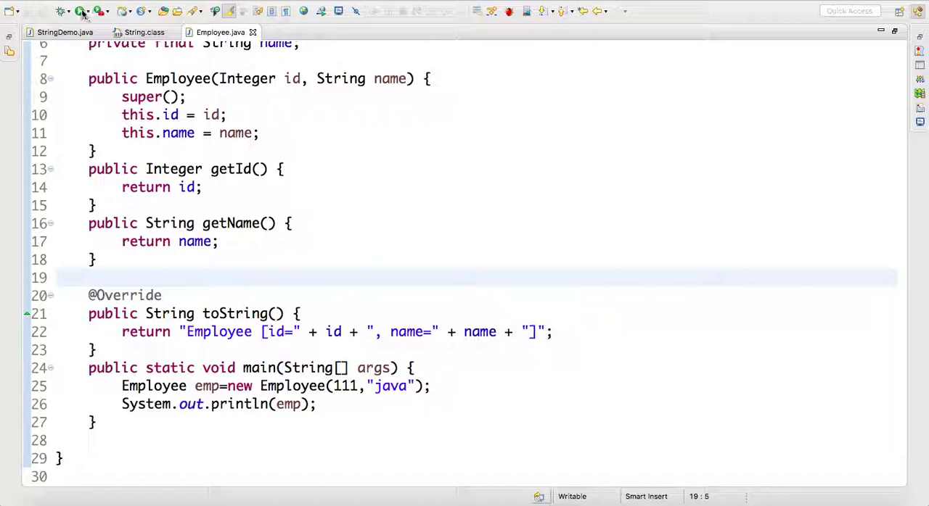
{"action": "left_click", "coordinate": [62, 11]}
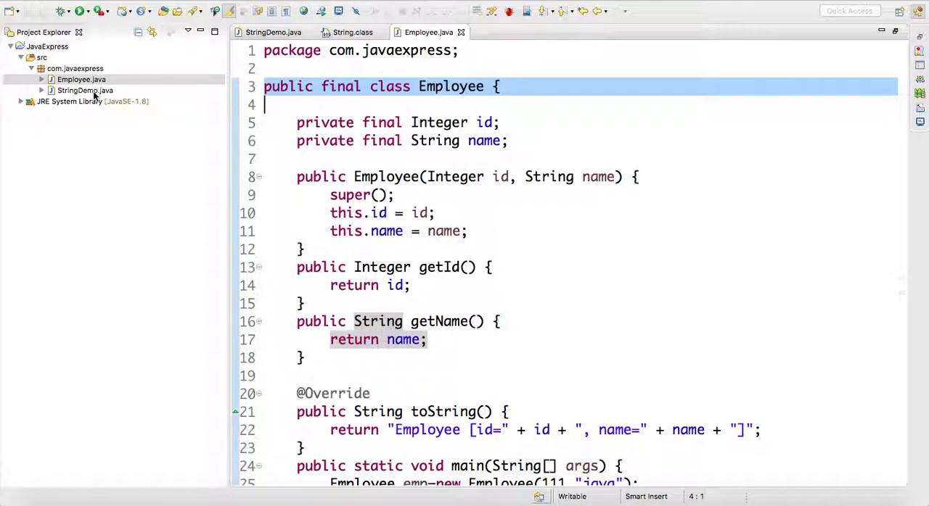
- Make StringDemo extend Employee, triggering the cannot-subclass-final-class error
{"action": "left_click", "coordinate": [273, 32]}
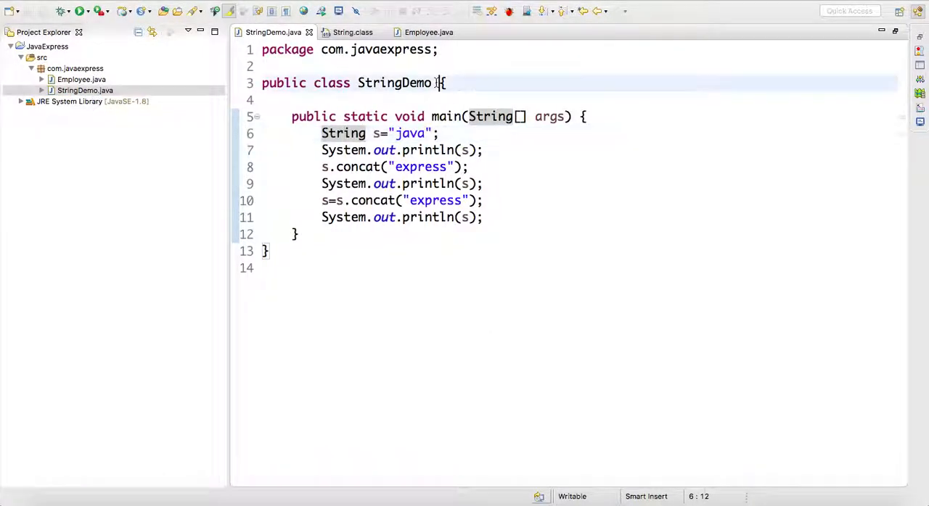
{"action": "type", "text": "e"}
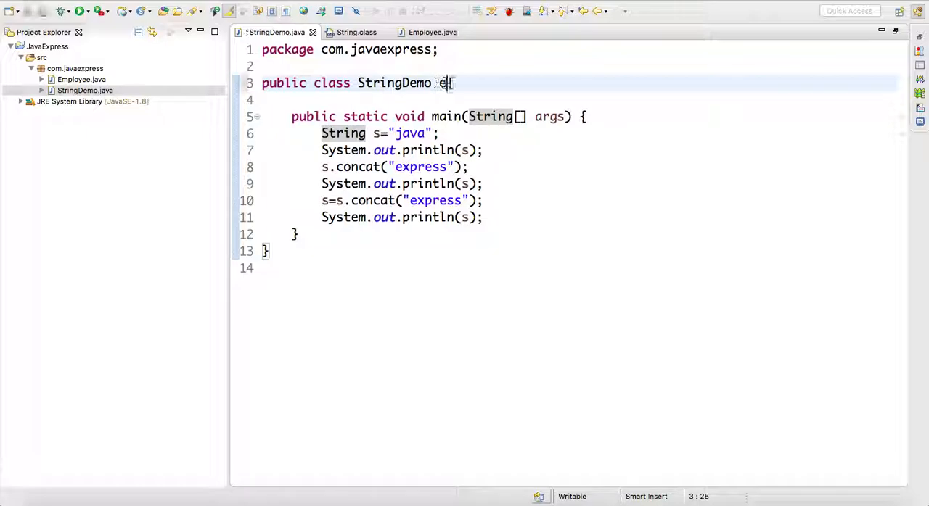
{"action": "type", "text": "xtends E"}
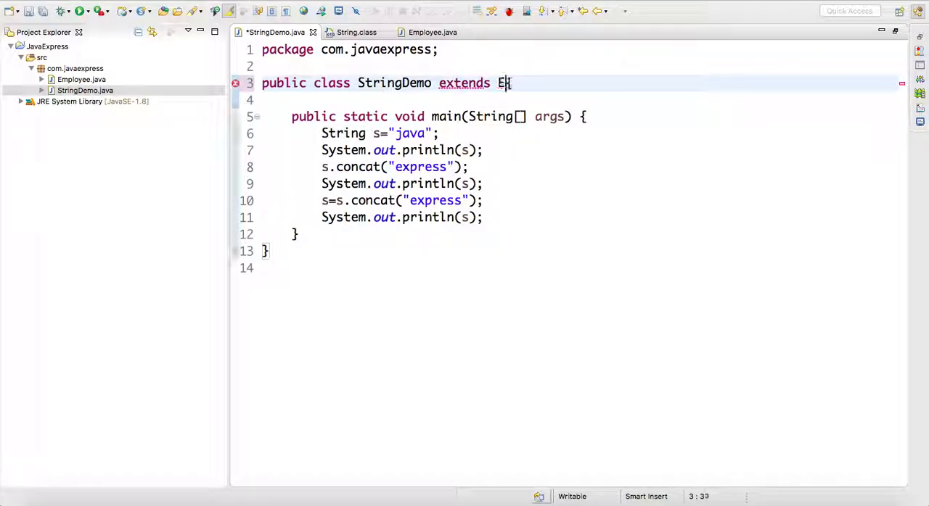
{"action": "type", "text": "mployee"}
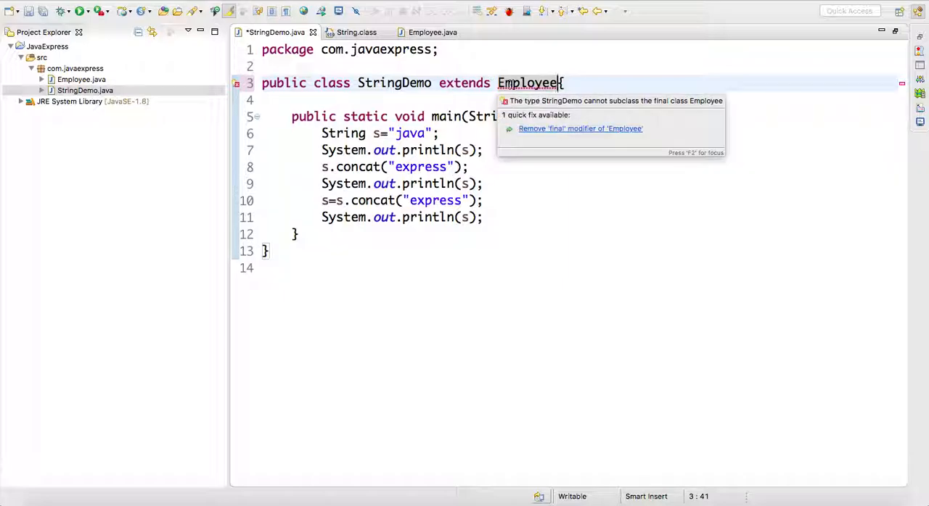
{"action": "mouse_move", "coordinate": [640, 102]}
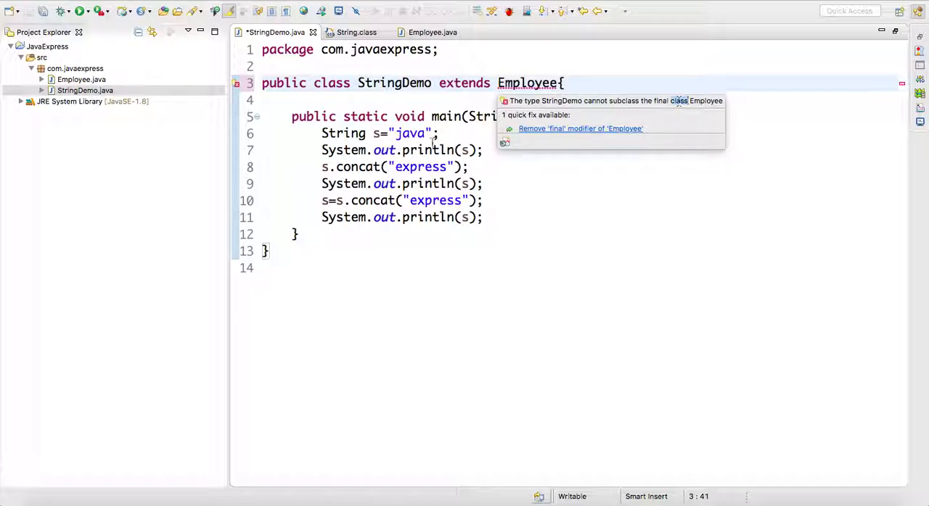
- Check the final Employee definition, remove the extends clause, and return to Employee's main
{"action": "left_click", "coordinate": [432, 32]}
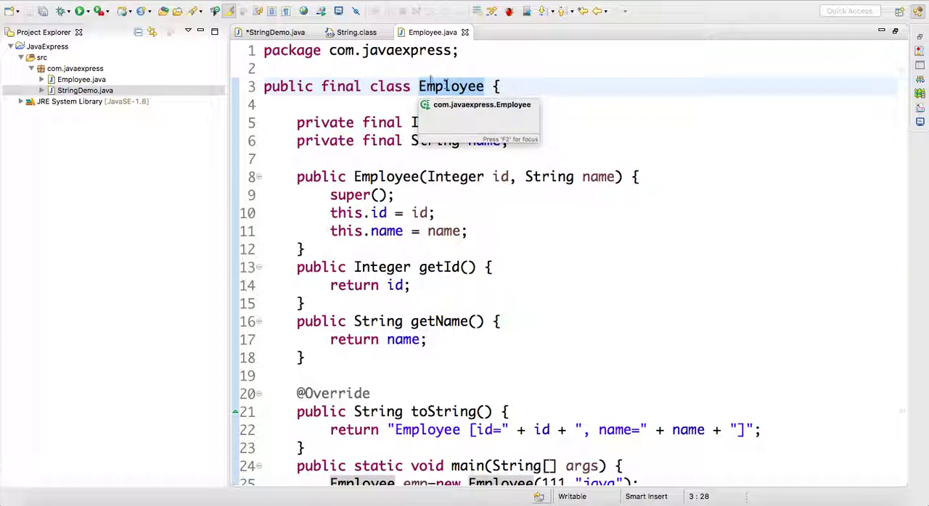
{"action": "left_click", "coordinate": [274, 32]}
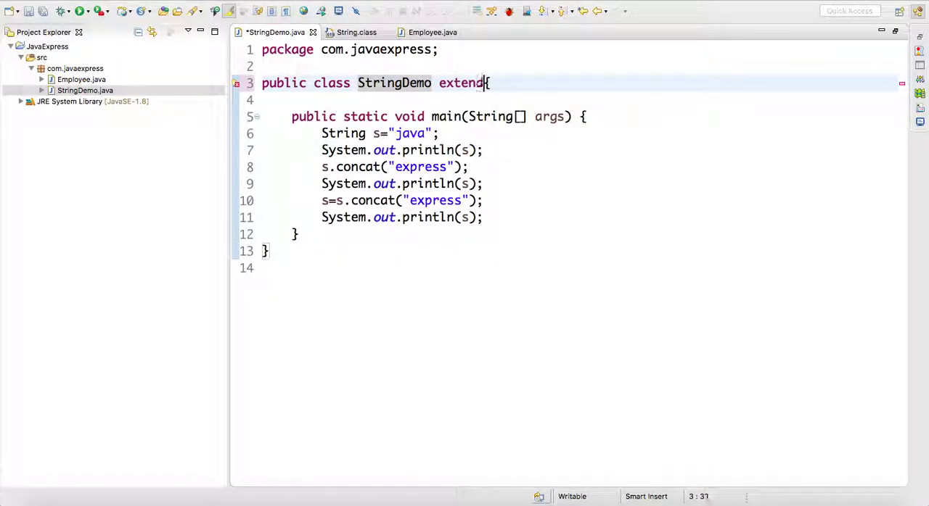
{"action": "key", "text": "BackSpace"}
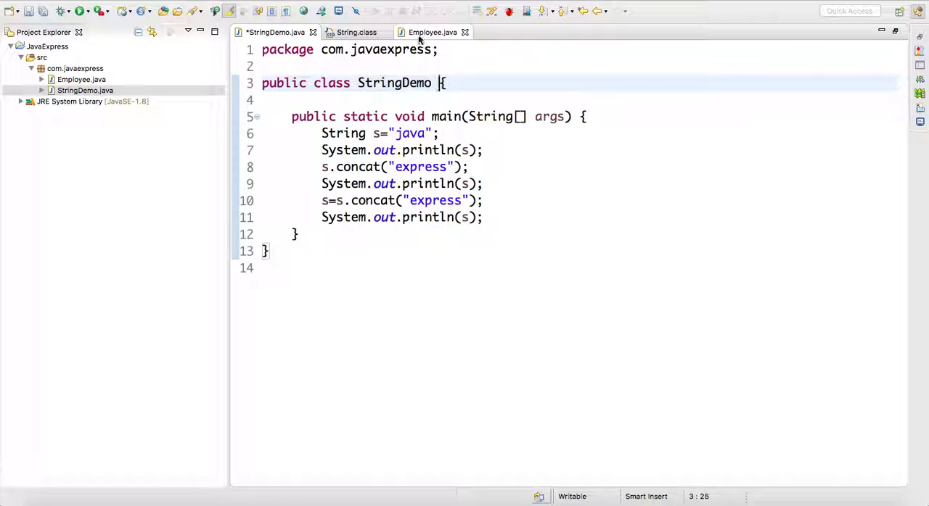
{"action": "left_click", "coordinate": [431, 32]}
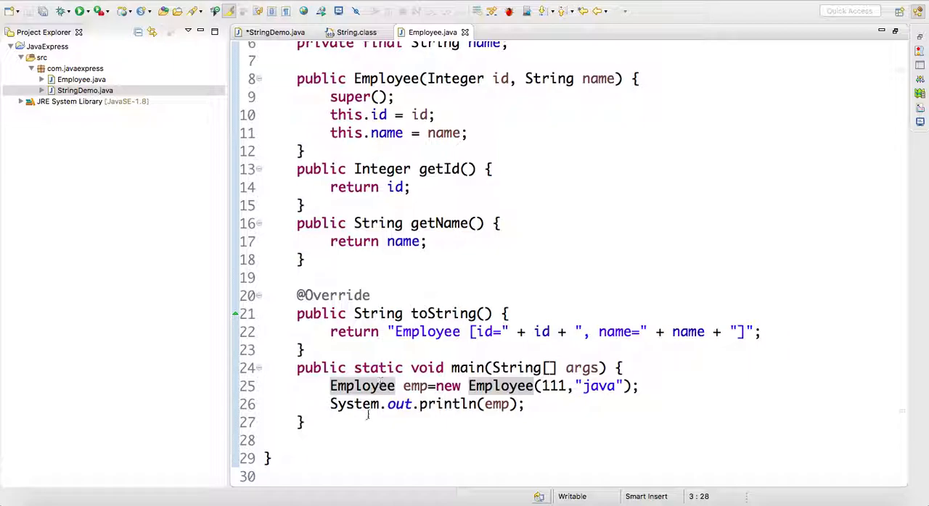
{"action": "left_click", "coordinate": [354, 423]}
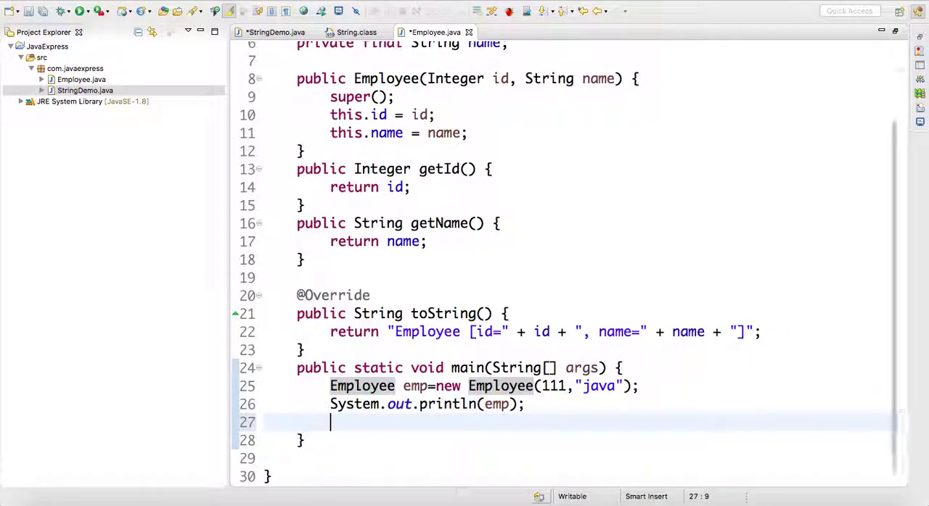
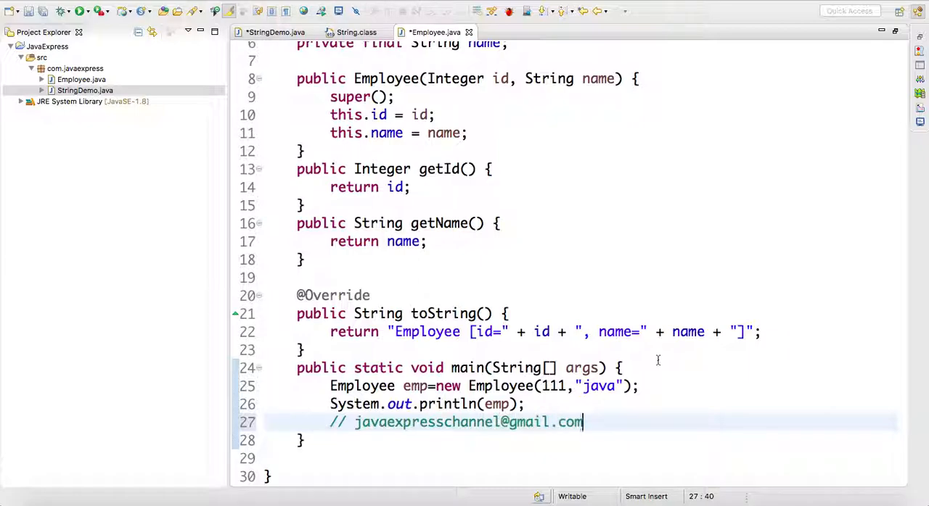